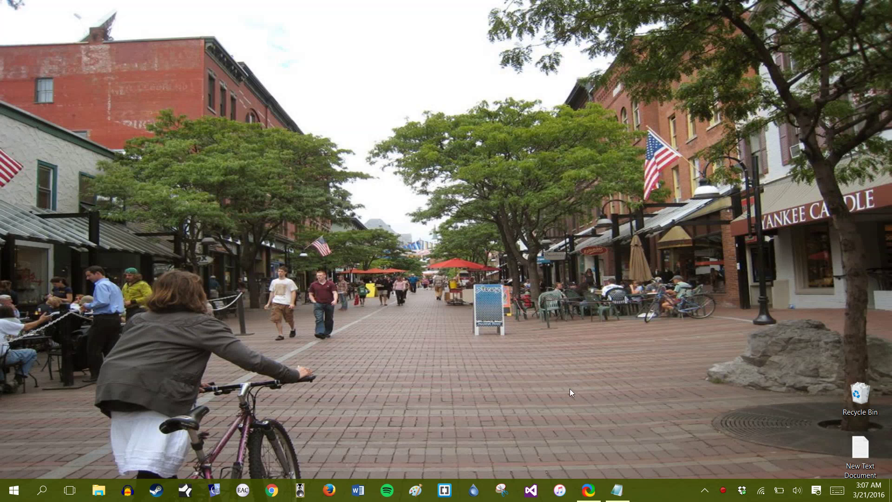
- Launch Visual Studio Community 2015 from the taskbar to its start page
click(530, 490)
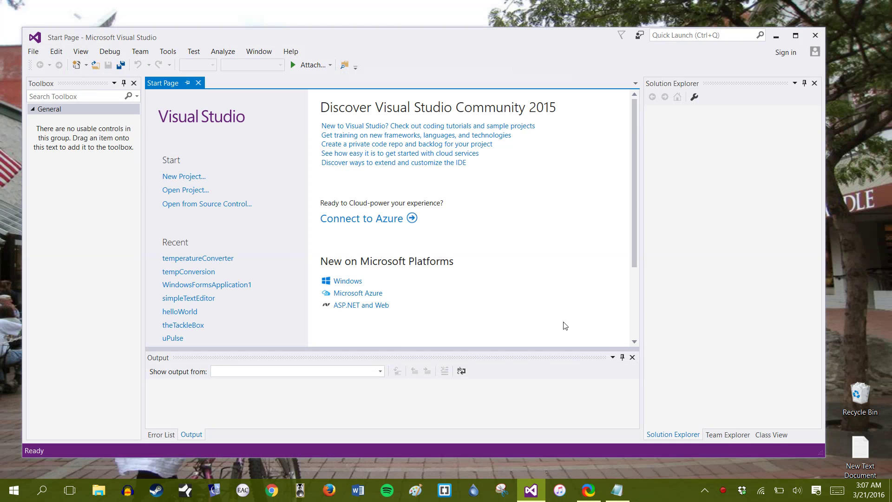
mouse_move(196, 176)
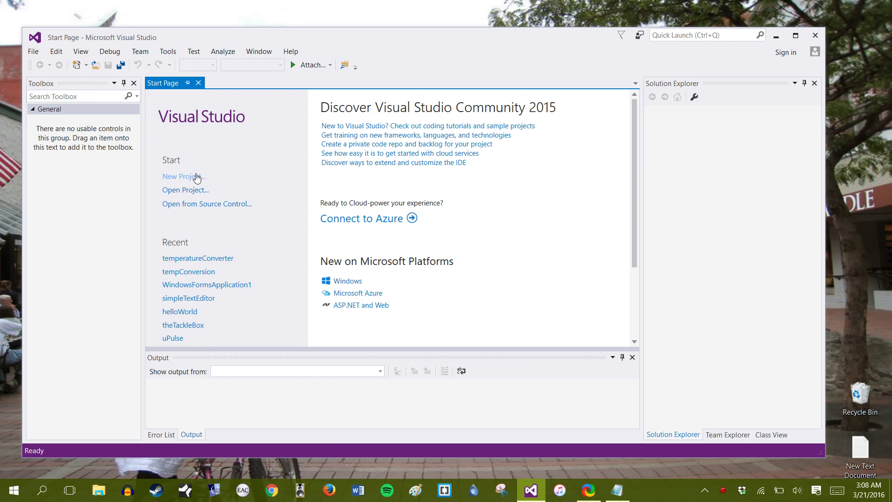
- Create a new C# Windows Forms Application project named temperatureConverter
click(182, 177)
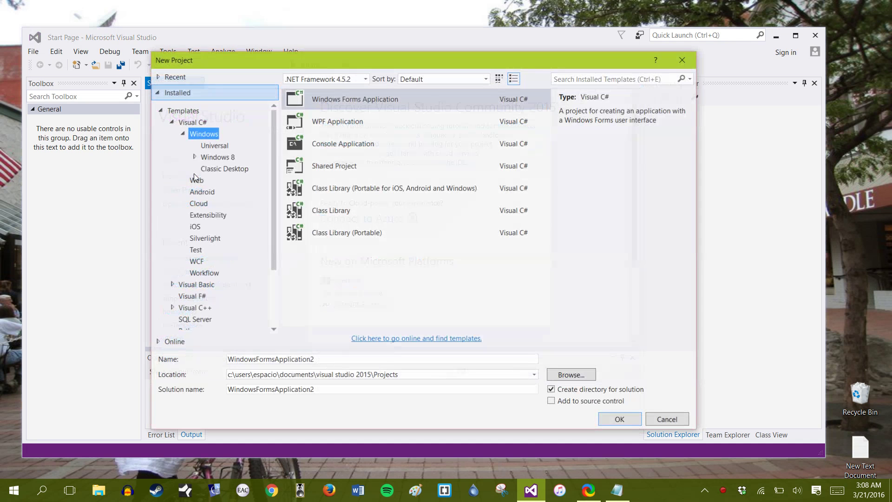
click(409, 99)
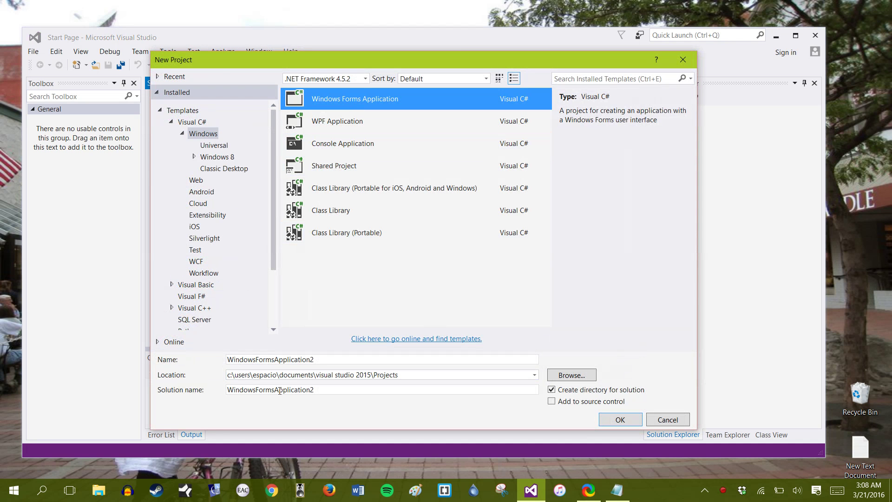
triple_click(381, 358)
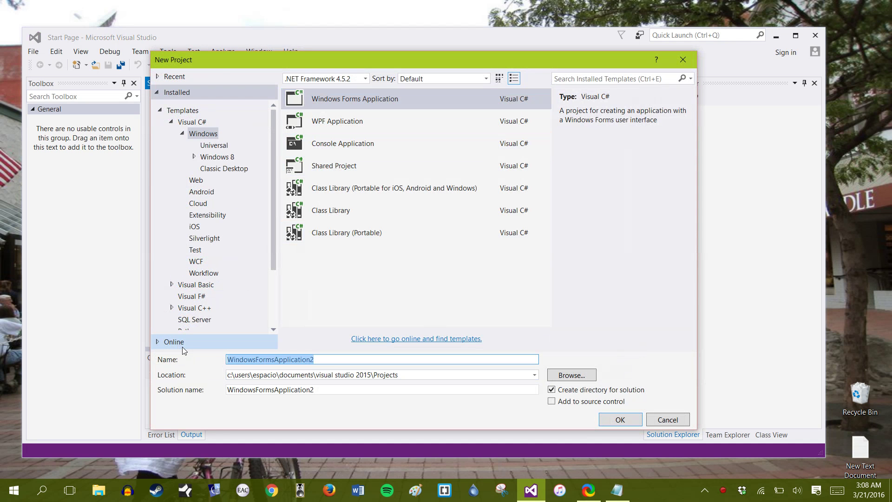
text(temperature)
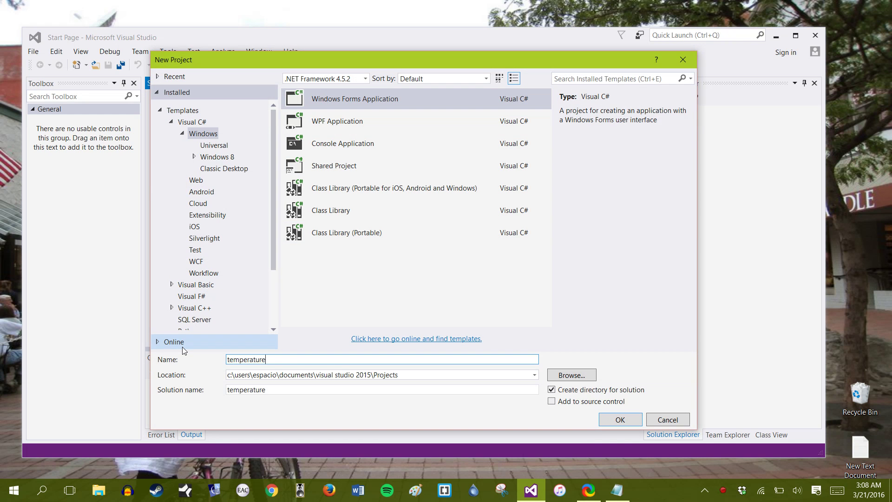
text(Converter)
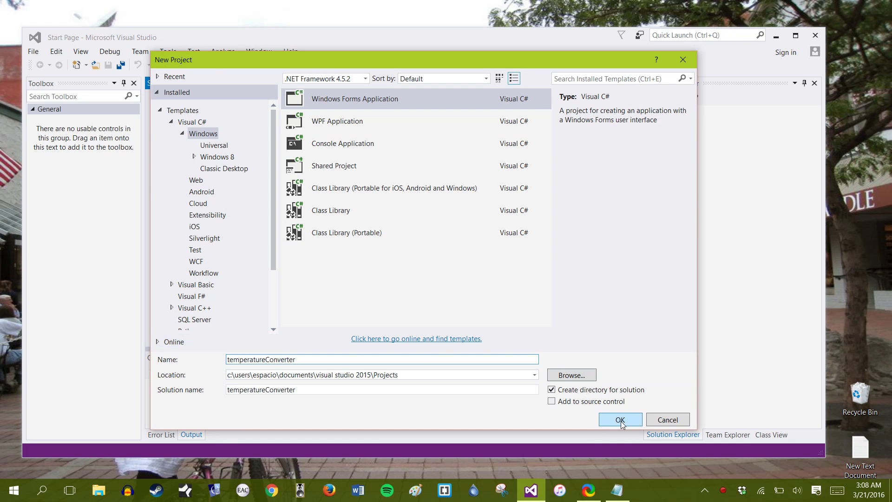
click(618, 419)
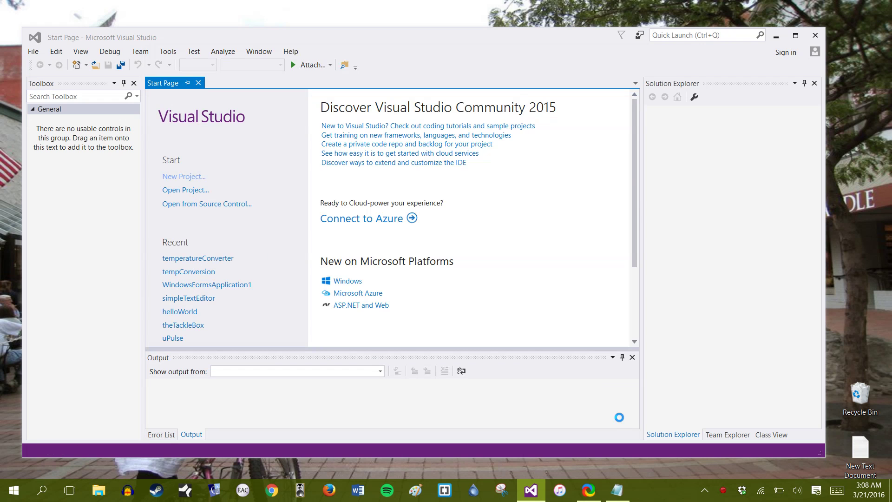
- Place two ComboBoxes and a TO: label on Form1 and title the form Temperature Converter
click(198, 258)
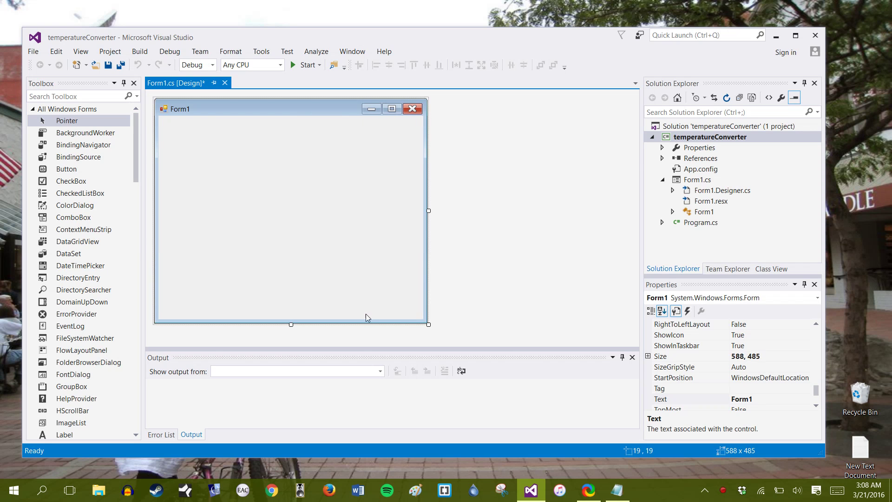
mouse_move(73, 217)
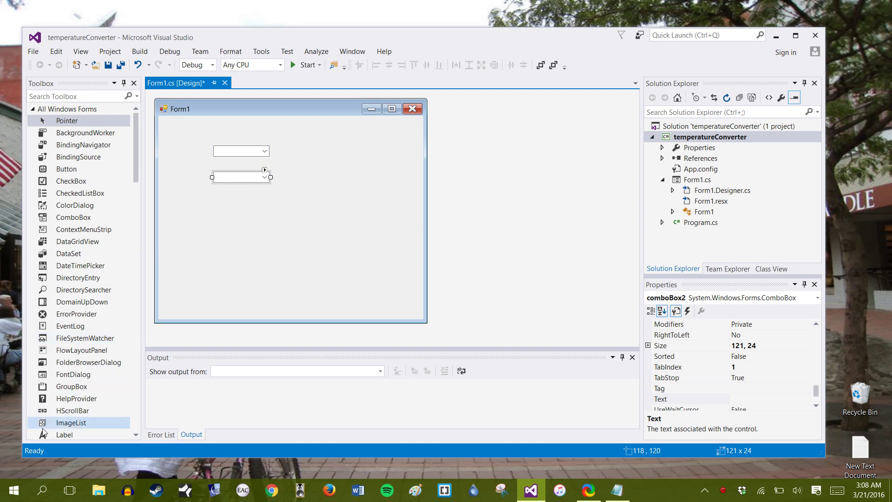
scroll(down, 3)
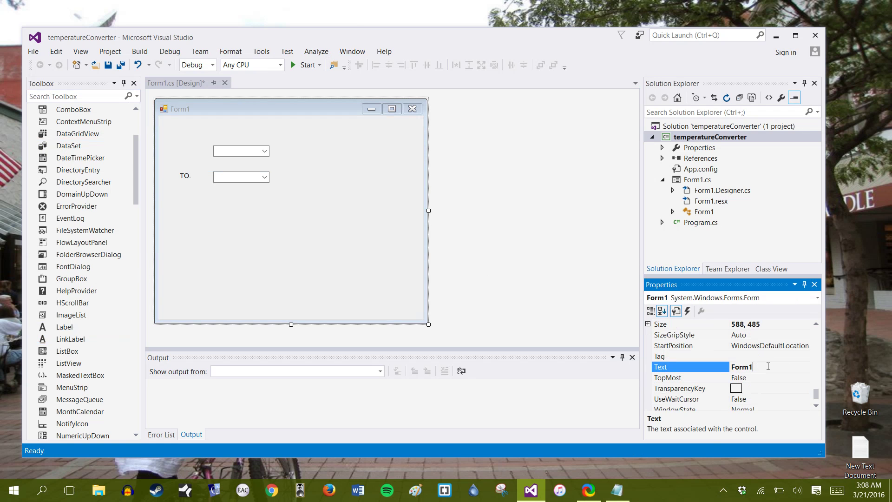
text(Temperature Converter)
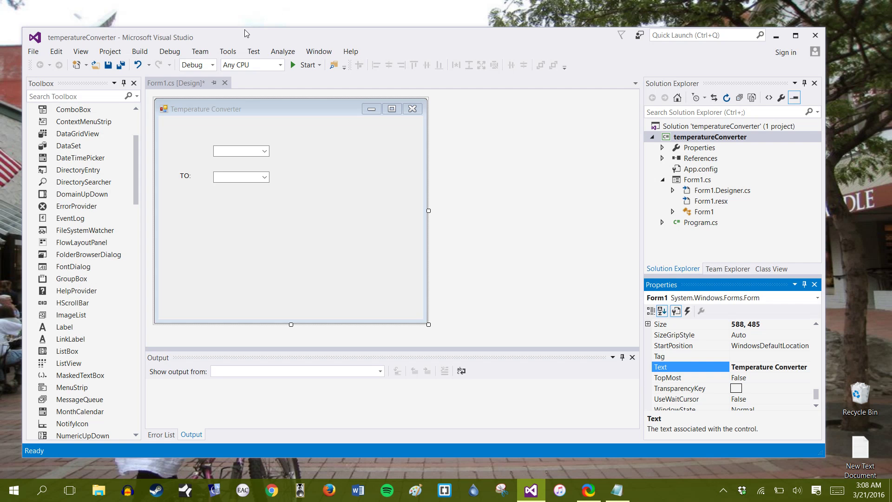
click(227, 127)
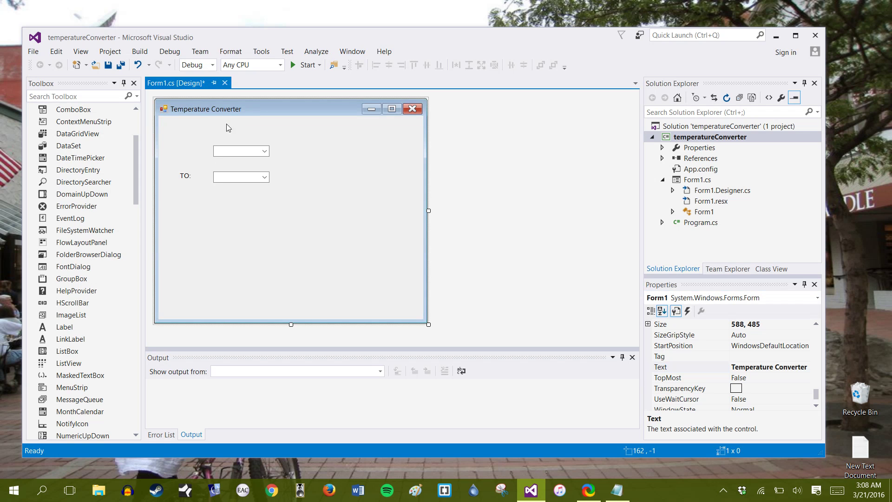
mouse_move(132, 244)
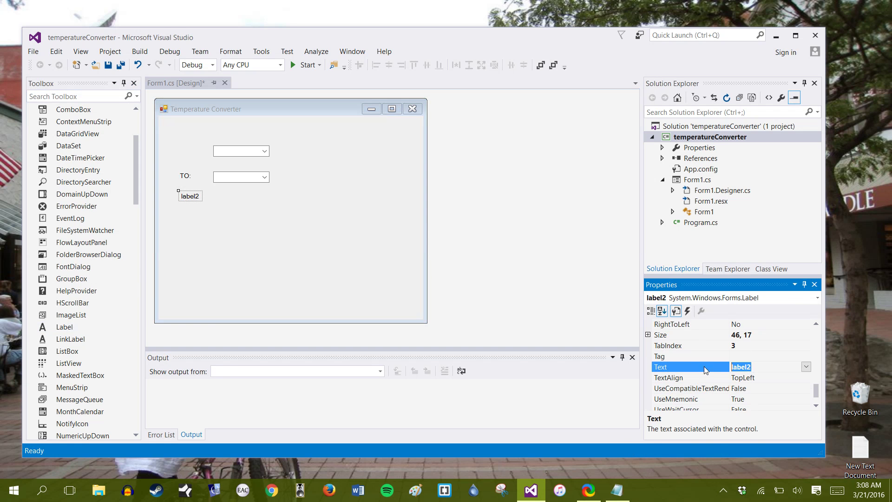
- Add a Result: label with an output placeholder label, a TextBox and a Button to the form
text(Result:)
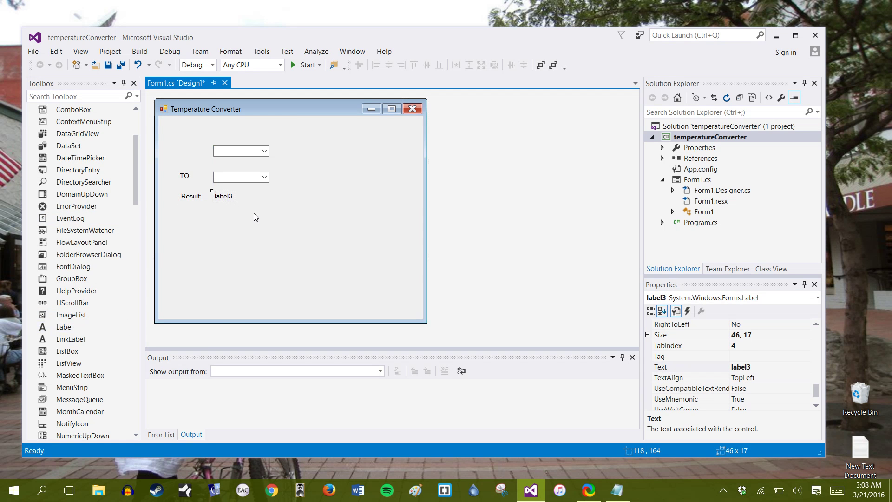
click(313, 257)
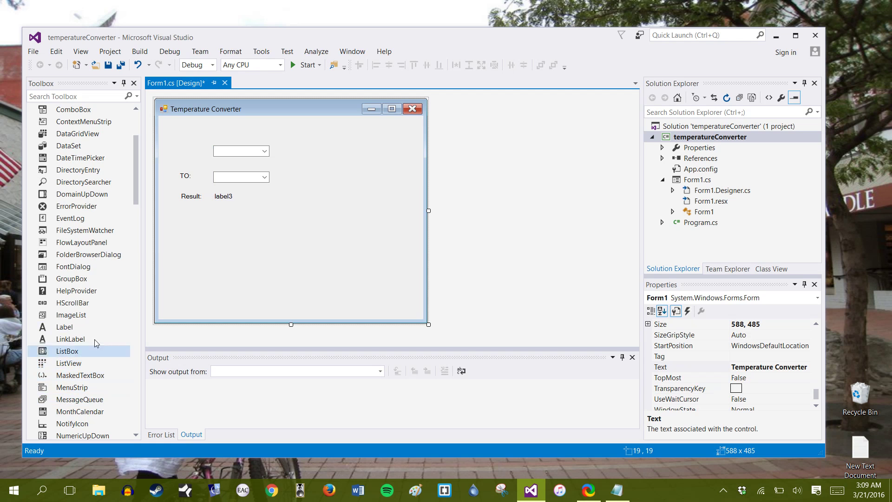
scroll(down, 3)
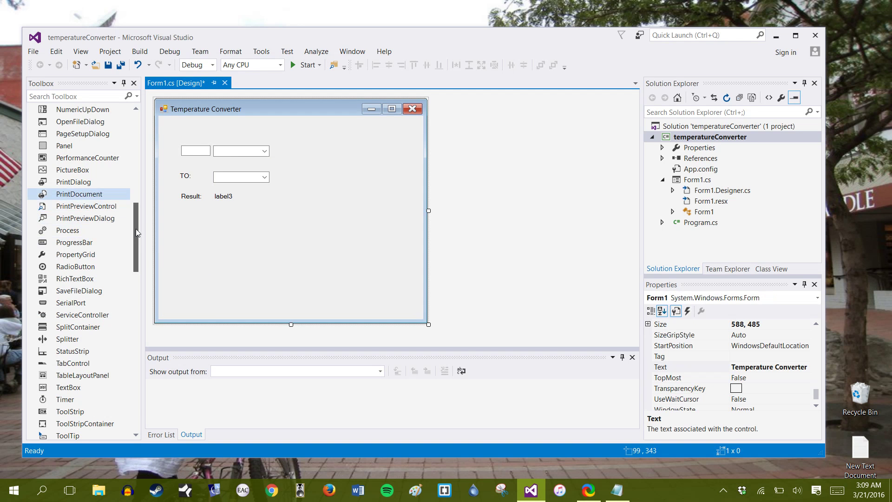
scroll(up, 3)
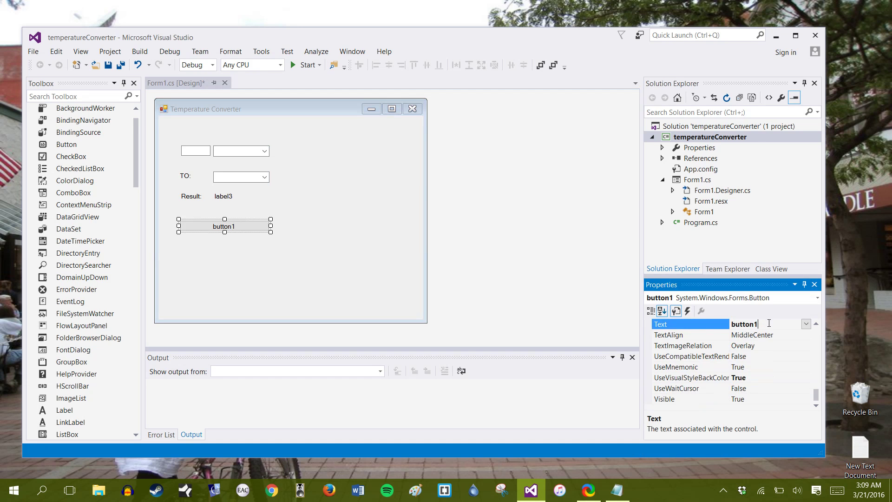
- Set the button's Text to Convert! and its (Name) to btnConvert
text(Convert)
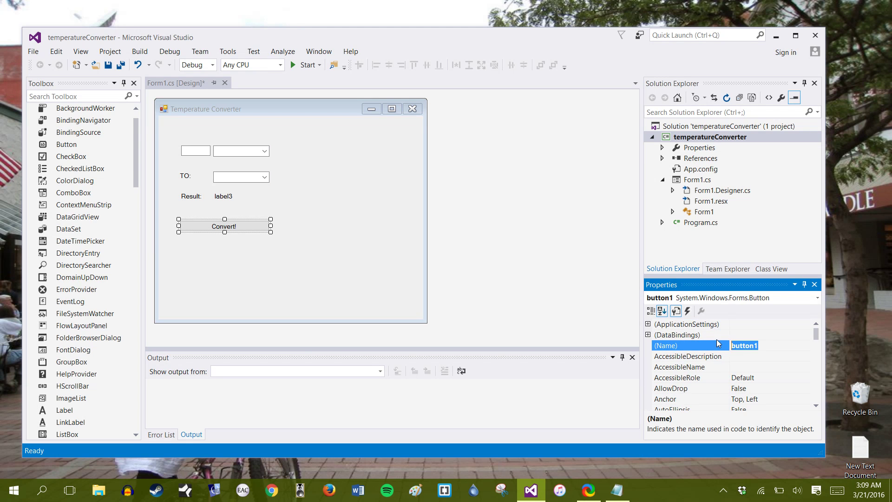
text(btb)
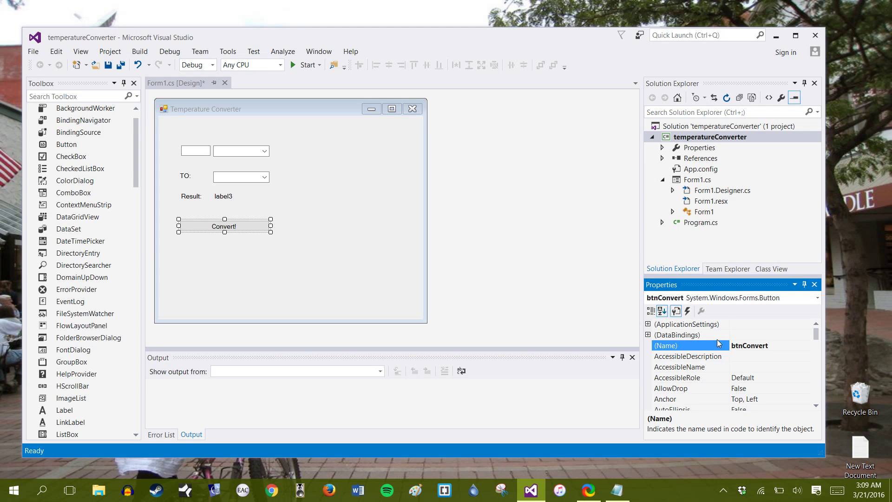
click(286, 167)
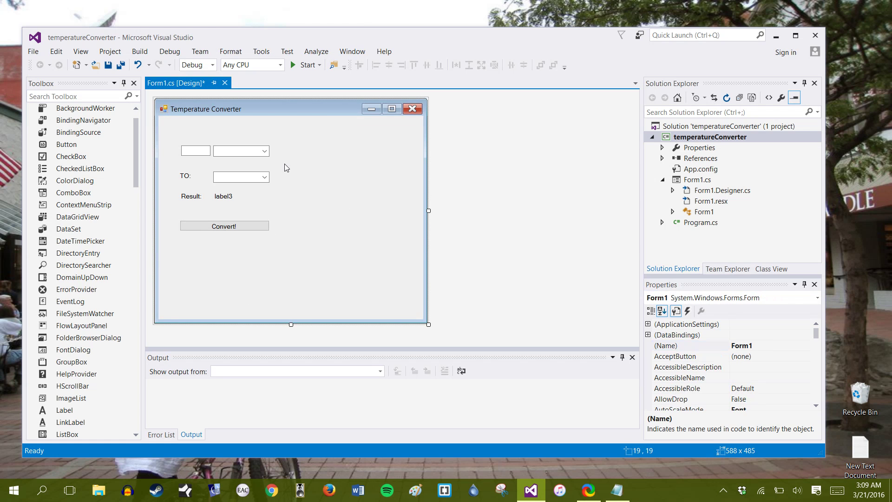
- Check the other controls' names and shrink the form to fit its controls
click(196, 151)
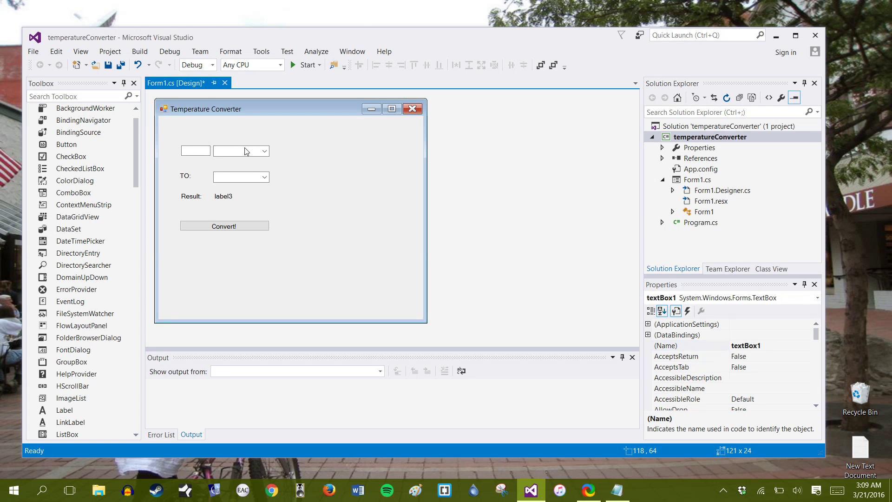
click(185, 176)
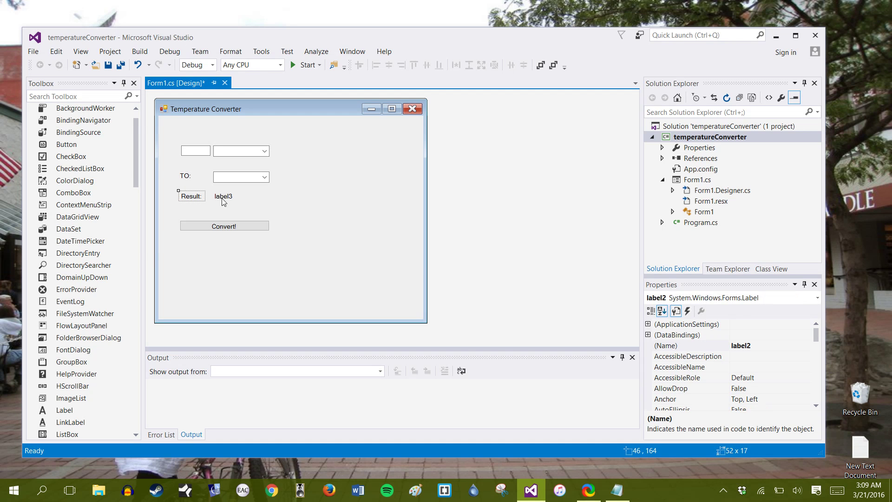
click(223, 195)
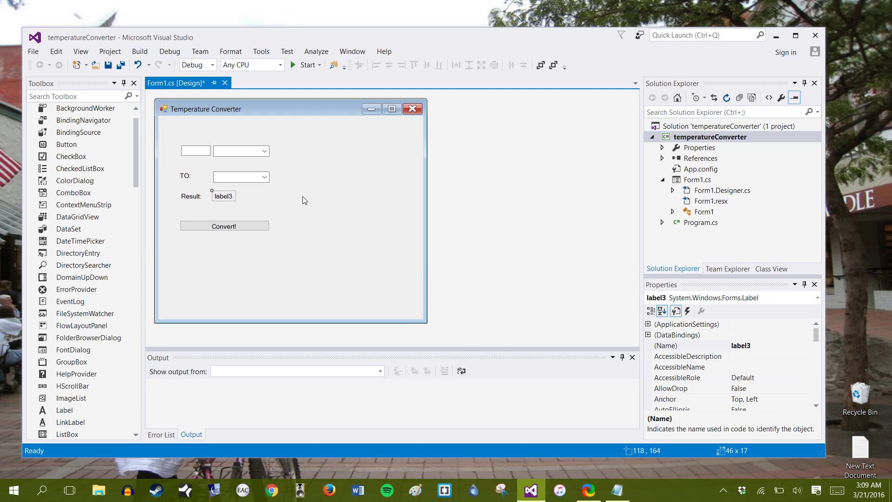
mouse_move(214, 219)
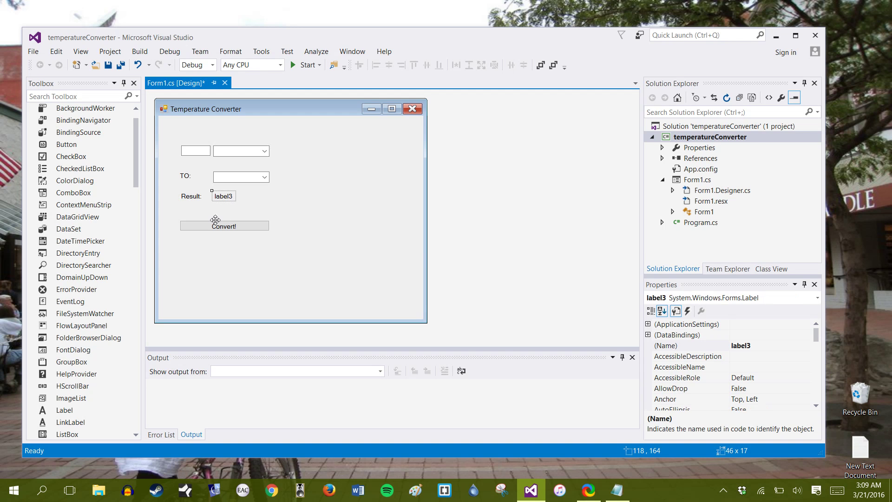
click(313, 273)
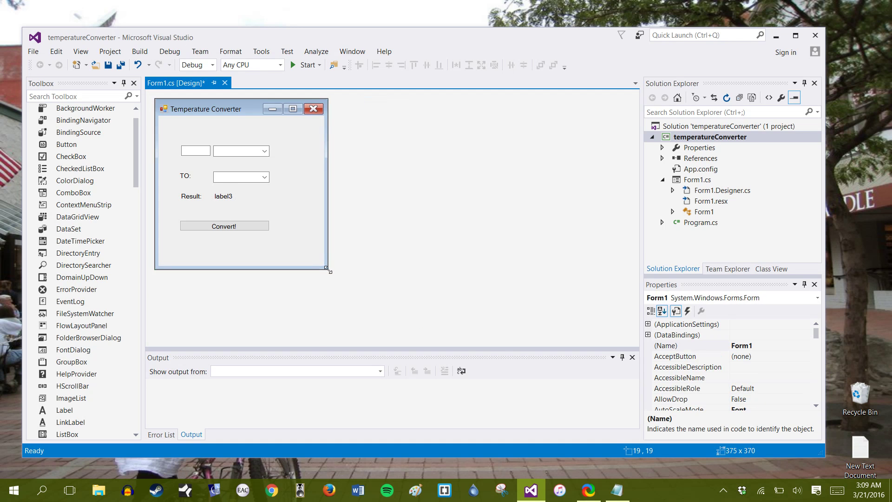
click(704, 212)
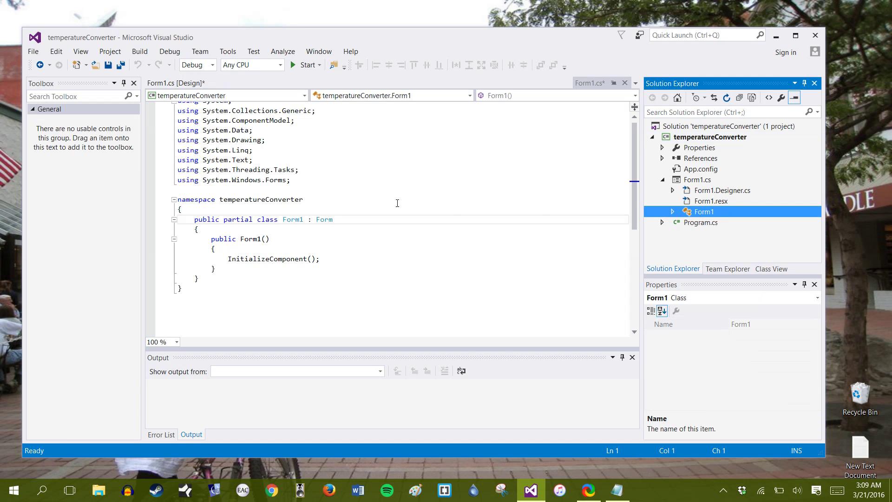
- Start declaring string[] a = { "" } below InitializeComponent() in the Form1 constructor
click(213, 249)
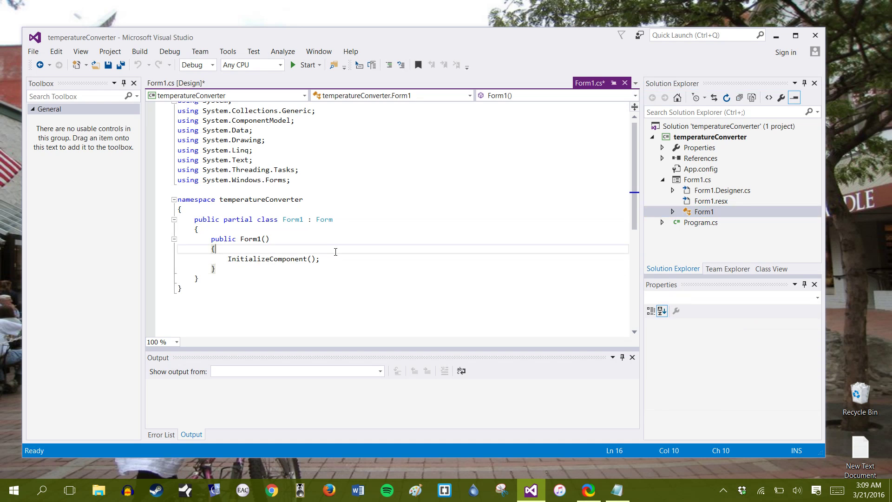
key(enter)
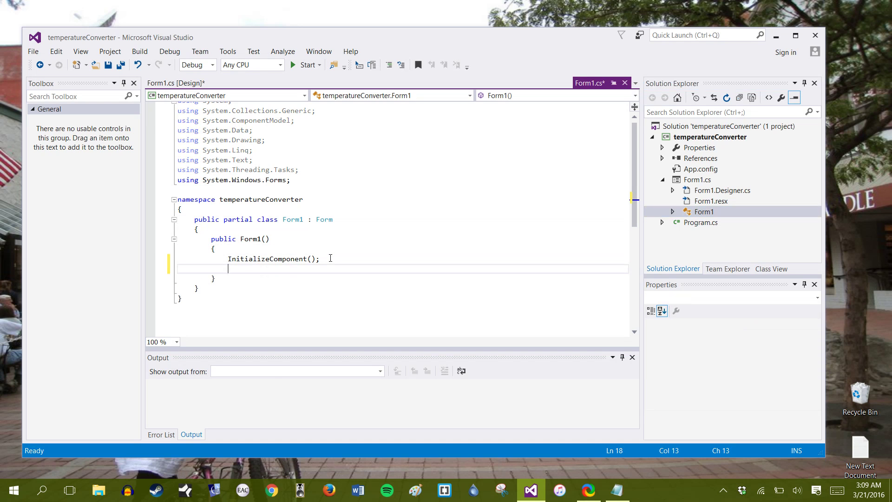
text(string)
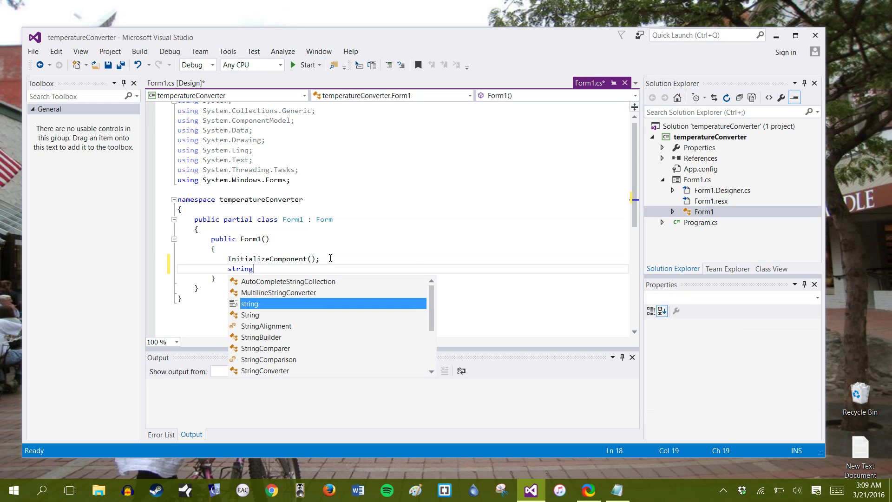
text([] a =)
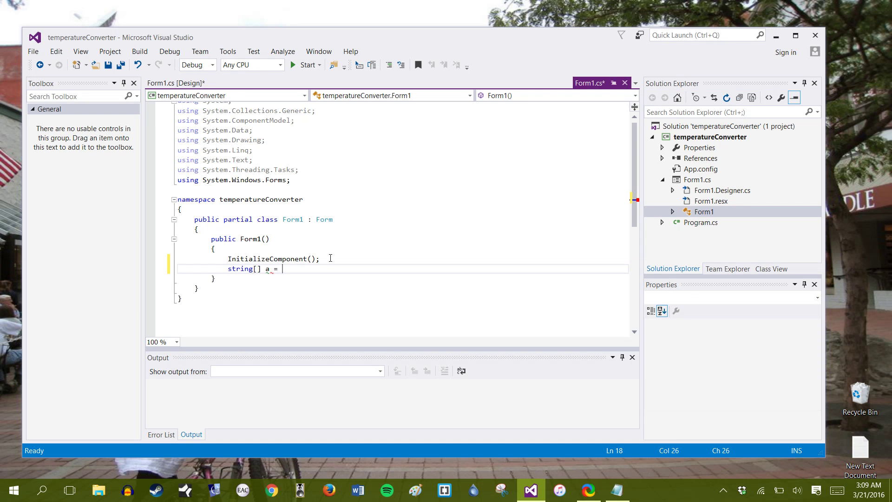
text({""})
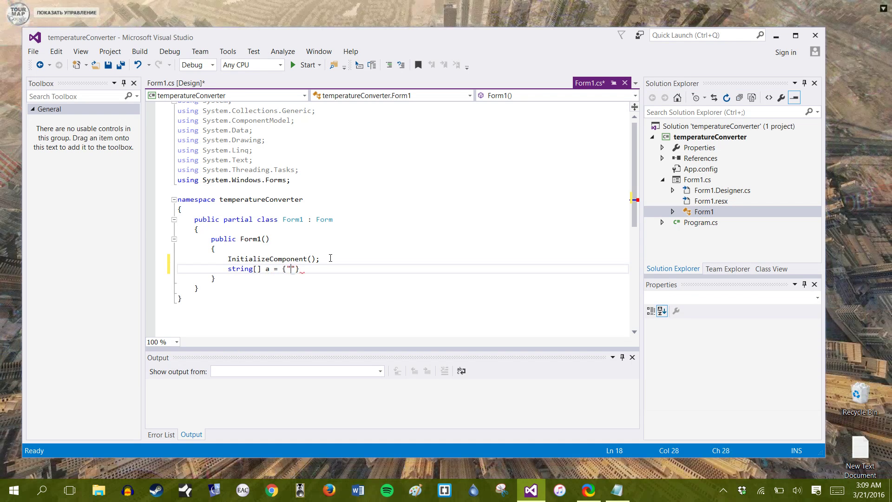
click(616, 490)
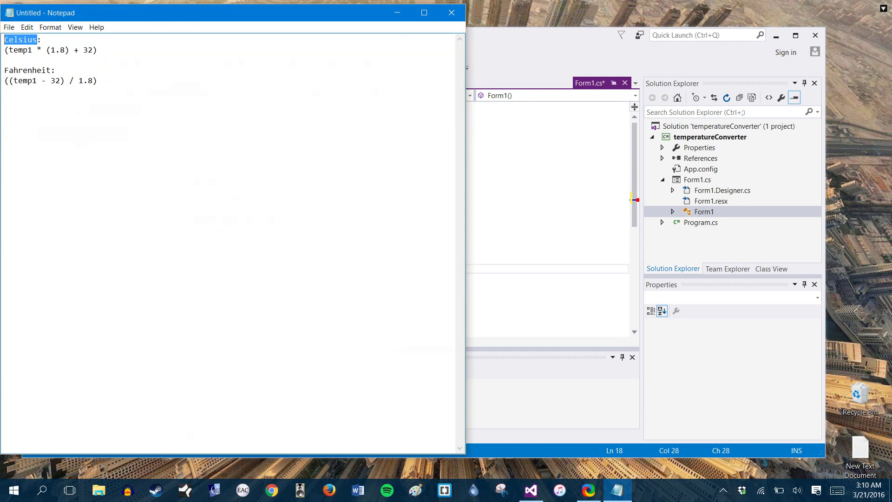
- Fill array a with Celsius and Fahrenheit, add array b in reverse order, and save
click(529, 489)
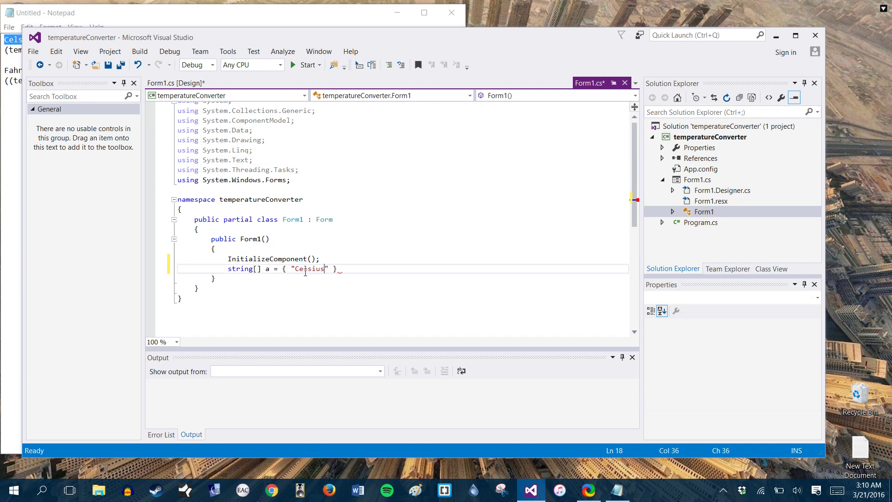
text(,)
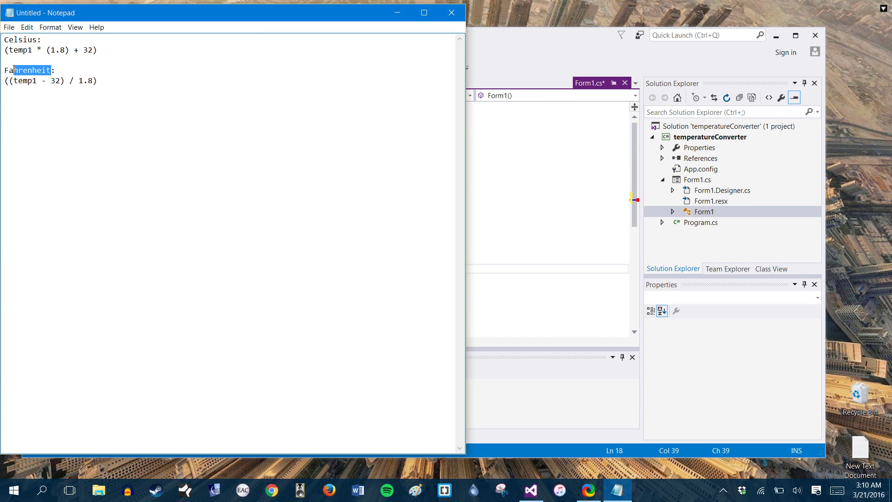
click(529, 490)
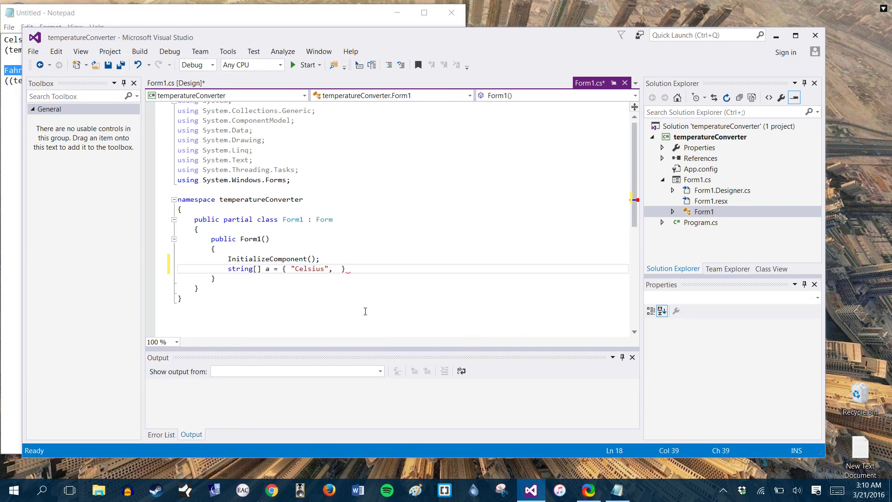
text("Fahrenheit")
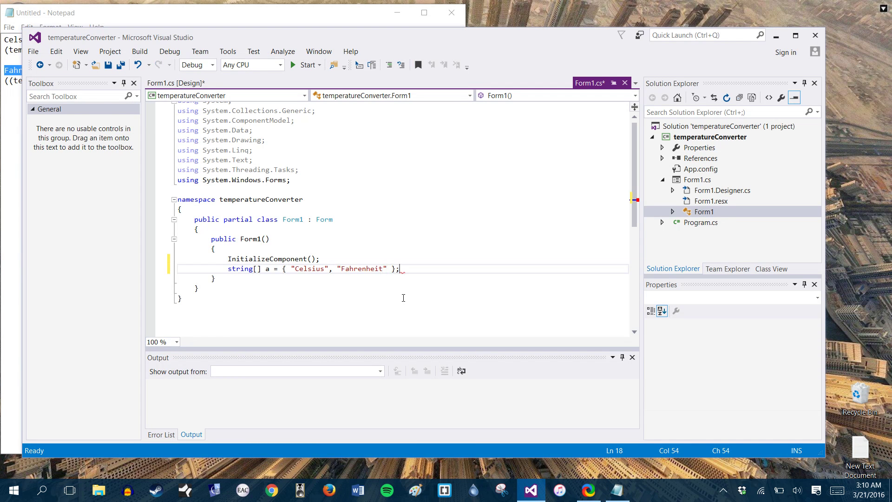
key(Ctrl+S)
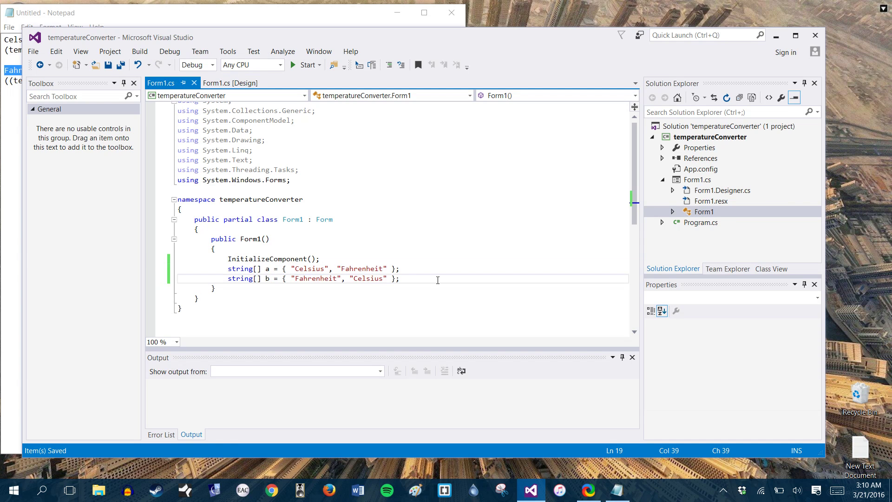
- Bind comboBox1.DataSource to a and comboBox2.DataSource to b, then save
key(Return)
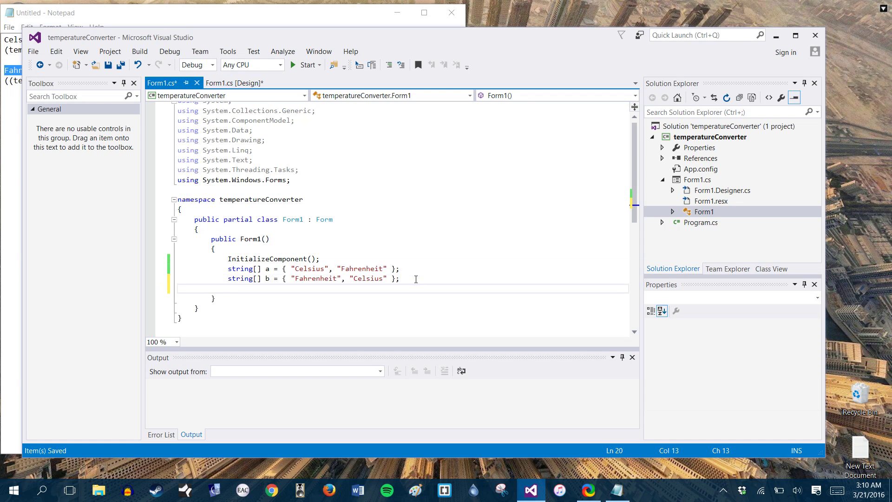
text(comboBox1)
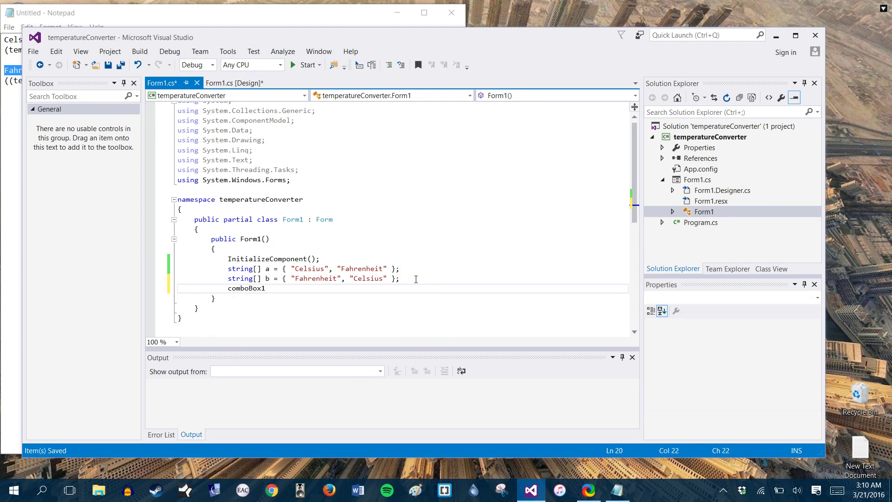
text(.)
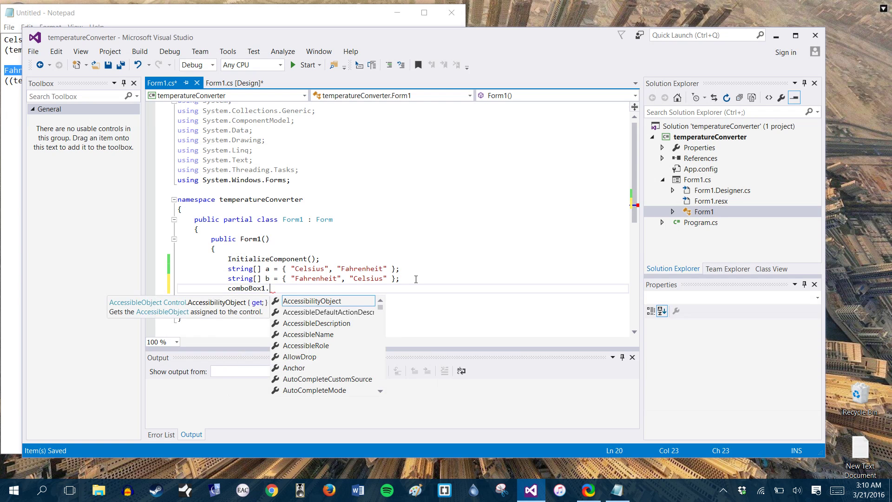
text(text)
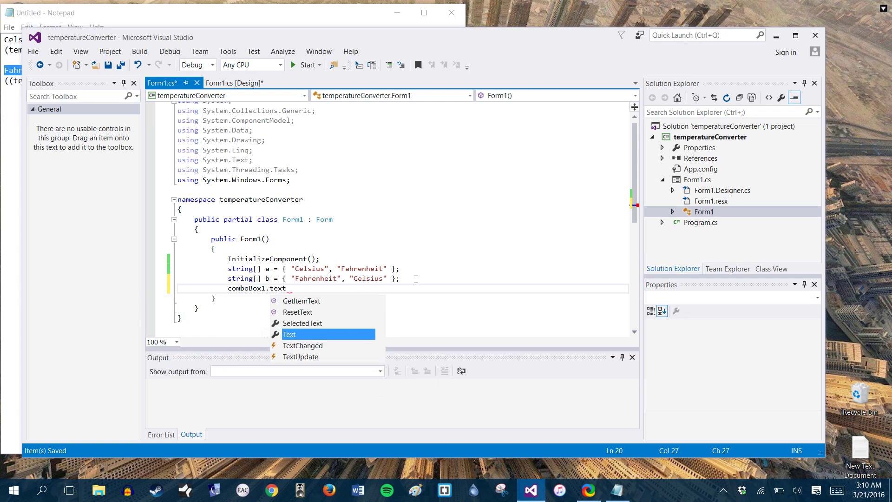
text(data)
text(com)
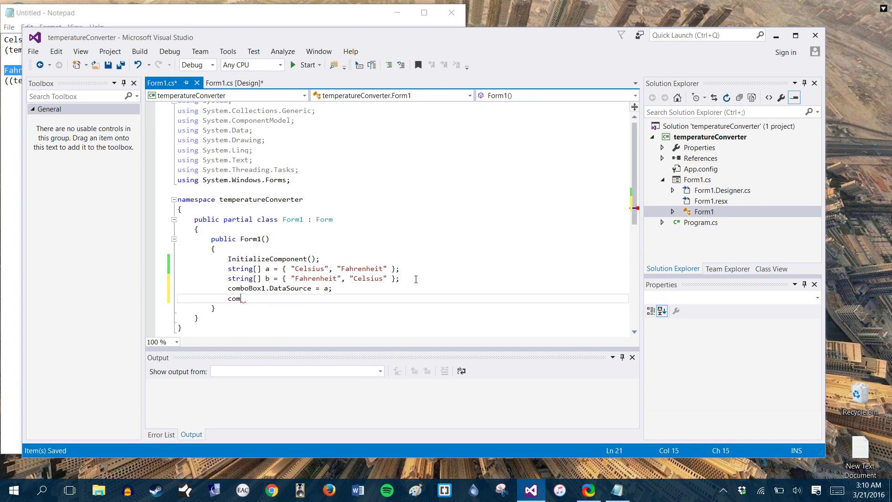
text(boBox2.)
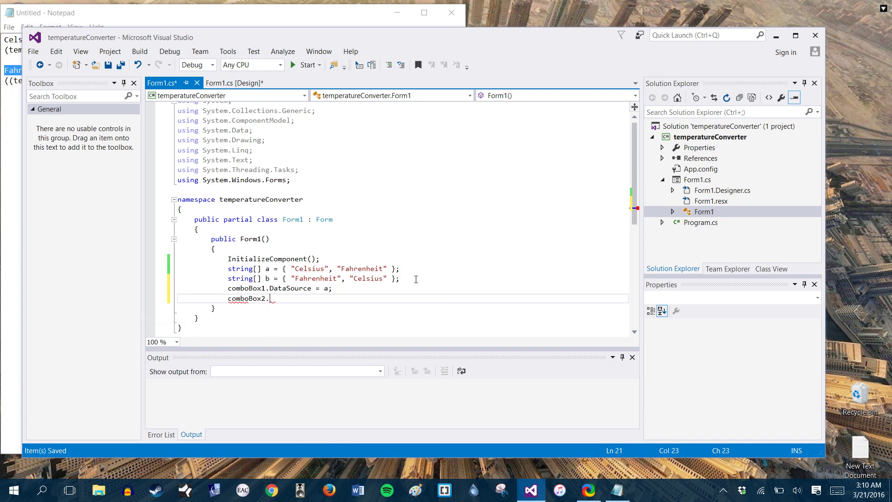
text(DataSource = b;)
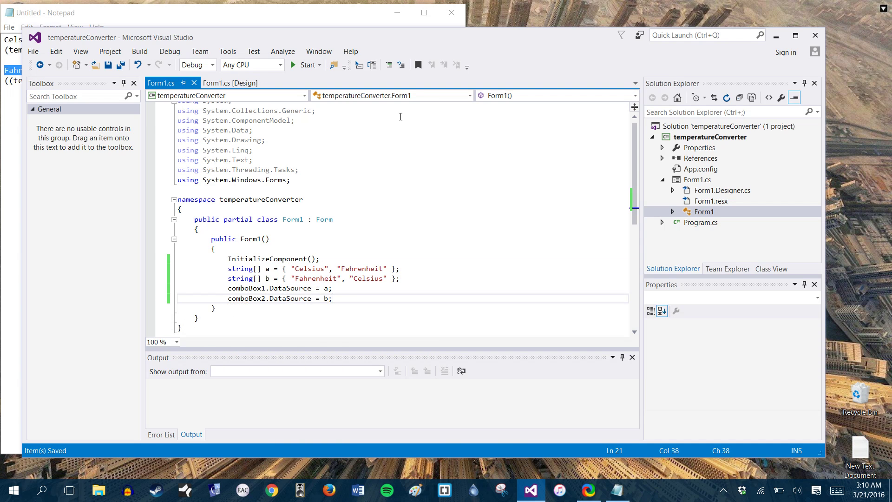
- Run the converter, confirm the drop-downs list Celsius and Fahrenheit, and stop debugging
click(303, 64)
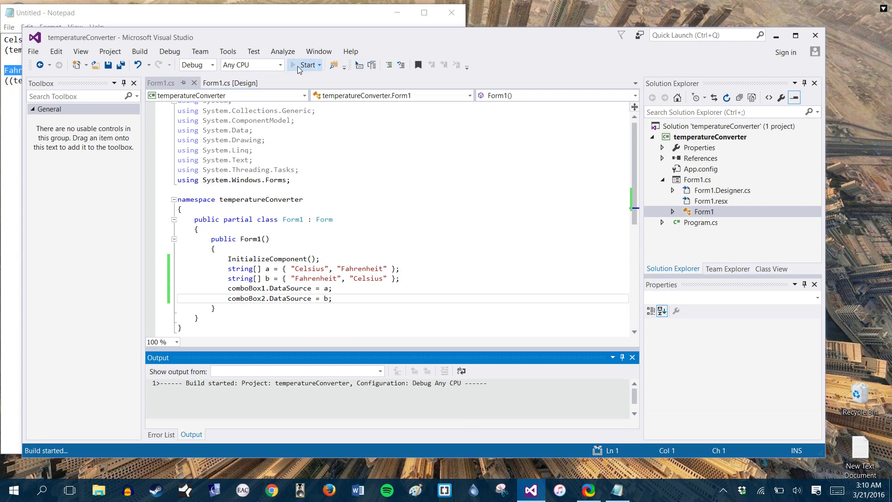
click(305, 64)
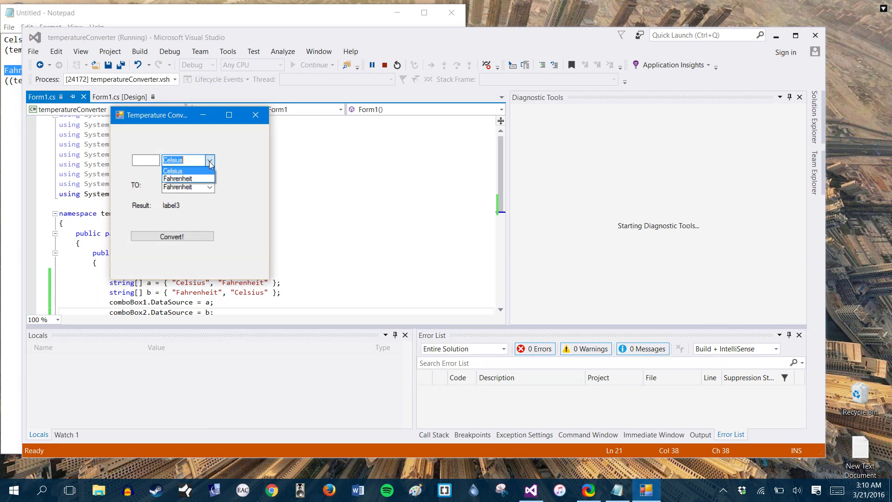
click(178, 179)
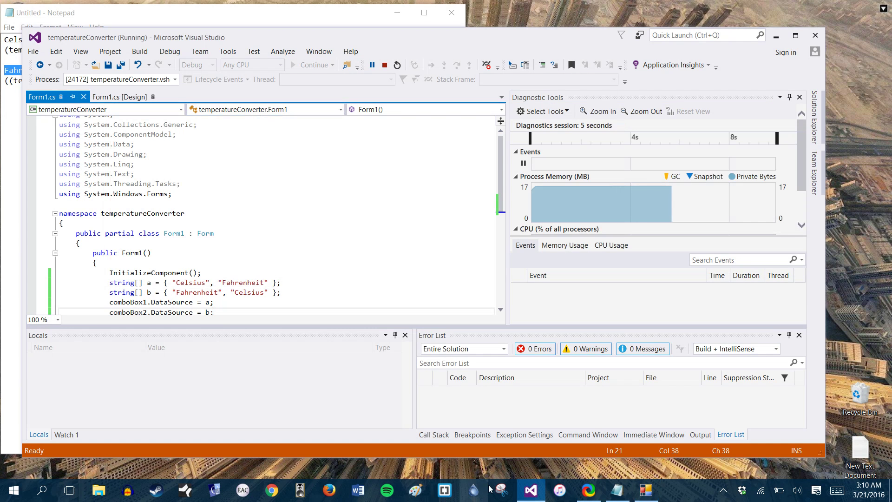
click(384, 64)
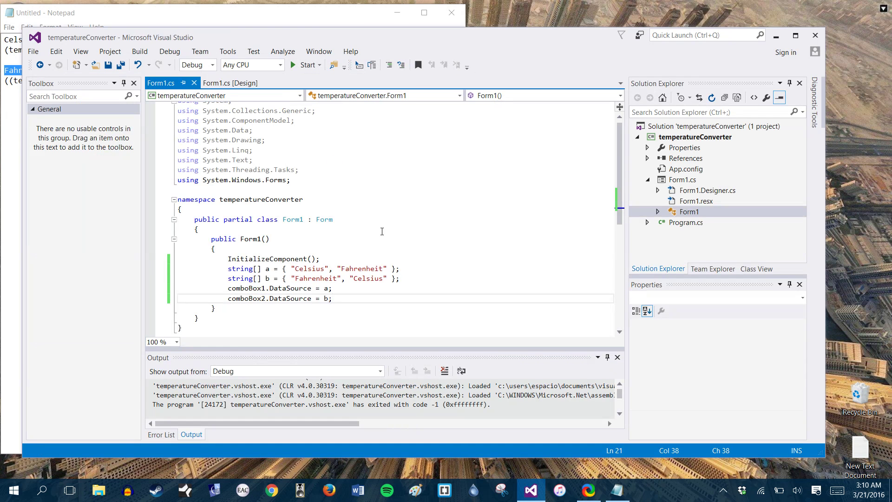
- Generate an empty btnConvert_Click handler by double-clicking Convert! in the designer
click(229, 83)
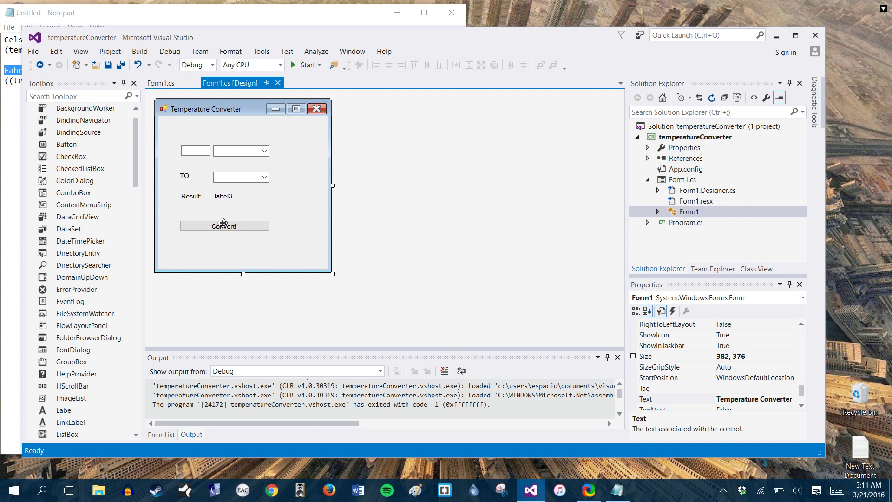
double_click(224, 225)
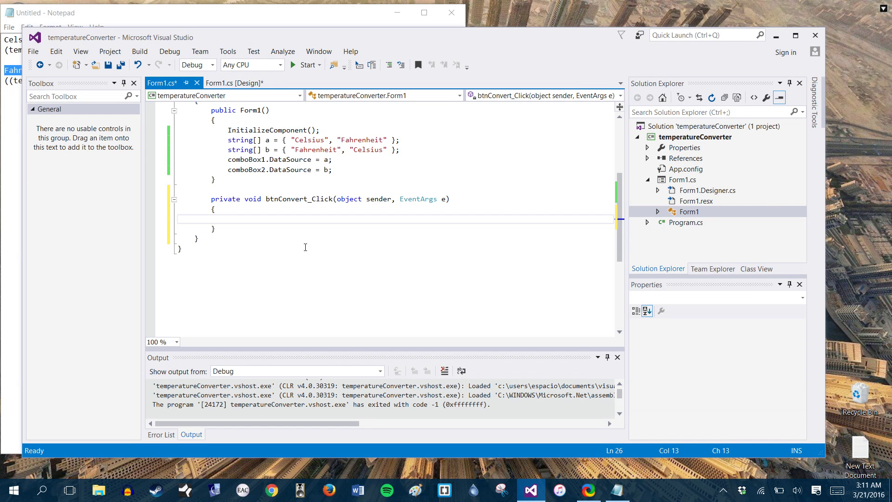
- Declare 'double startingTemp, resultTemp;' in the btnConvert_Click handler
text(double)
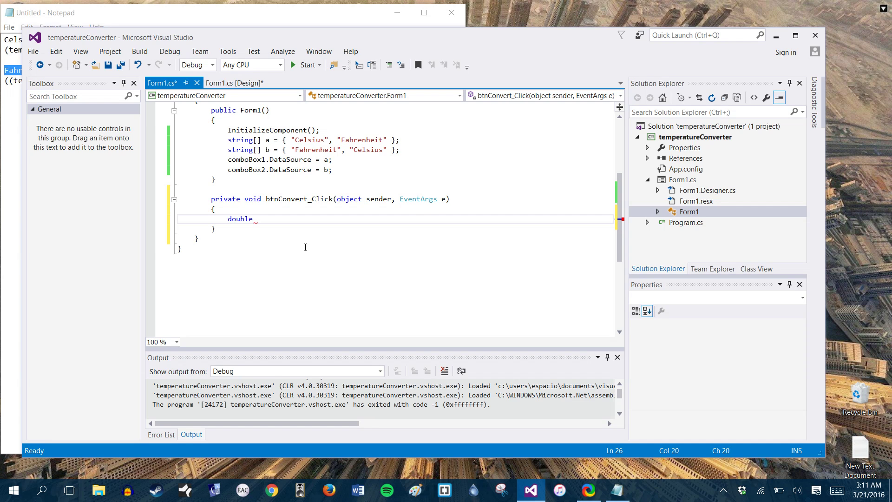
text(startingTemp,)
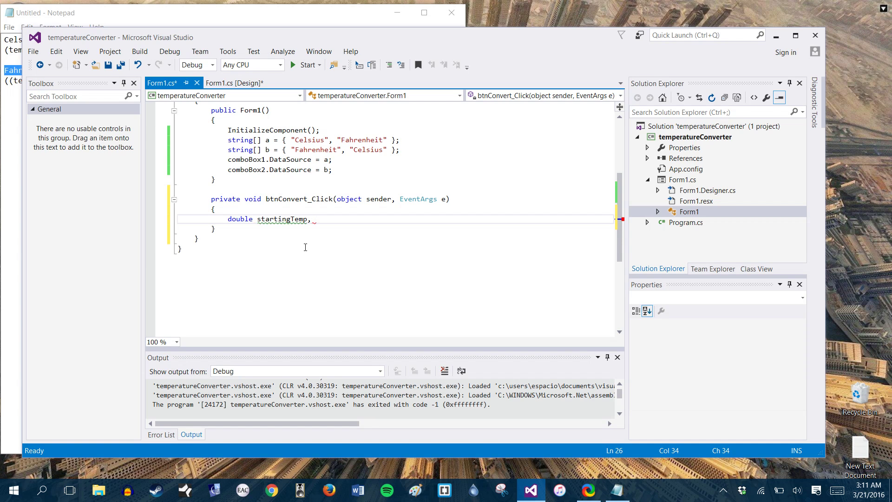
text(resultTemp;)
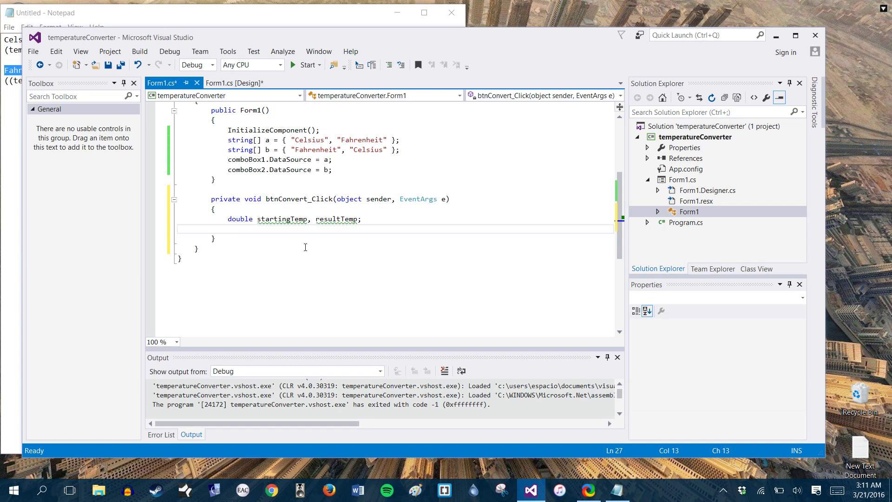
- Assign startingTemp = double.Parse(textBox1.Text); below the declaration
text(startingTemp =)
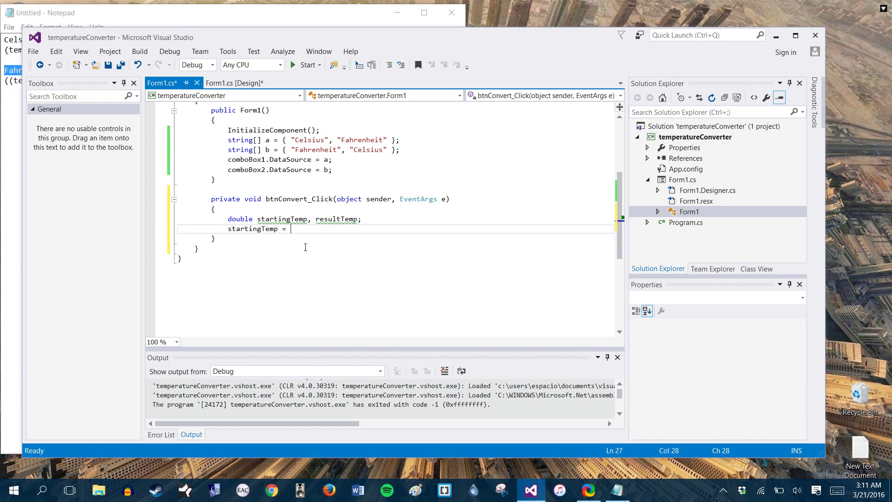
text(te)
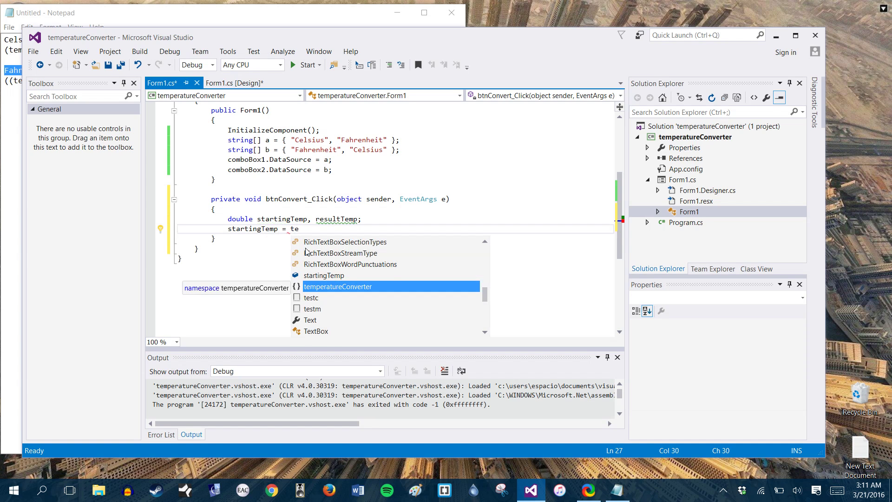
text(xt)
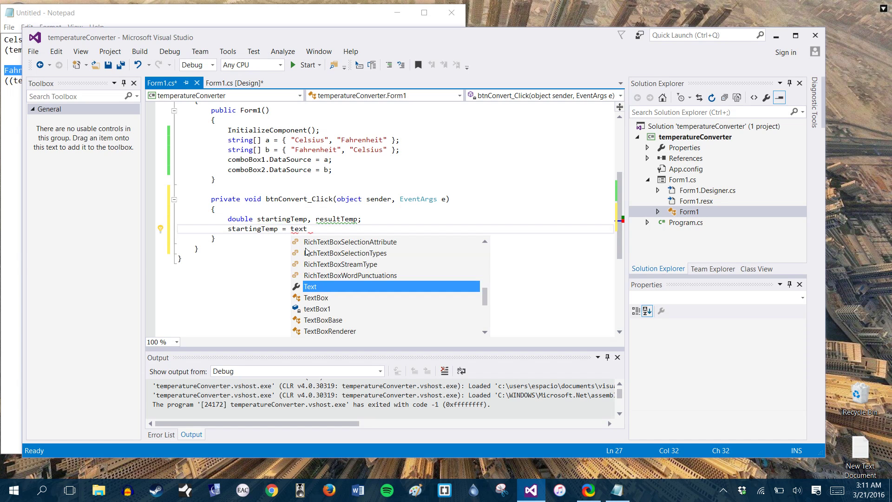
text(bo)
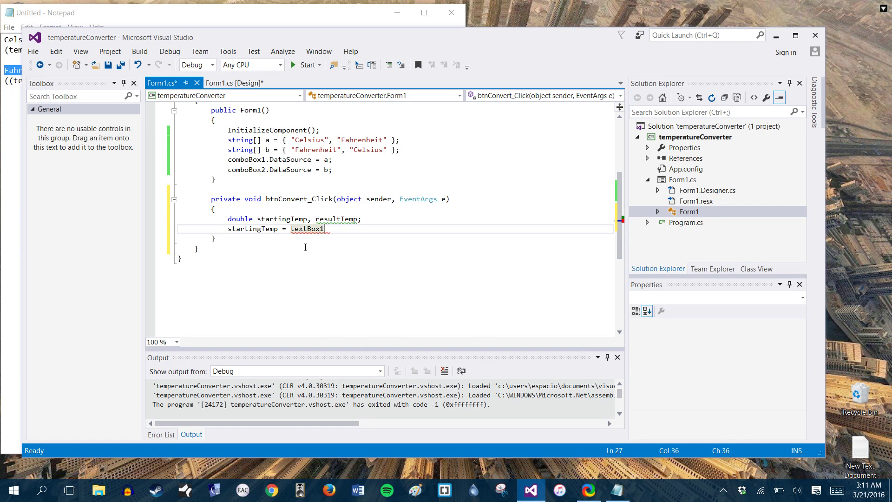
text(.text)
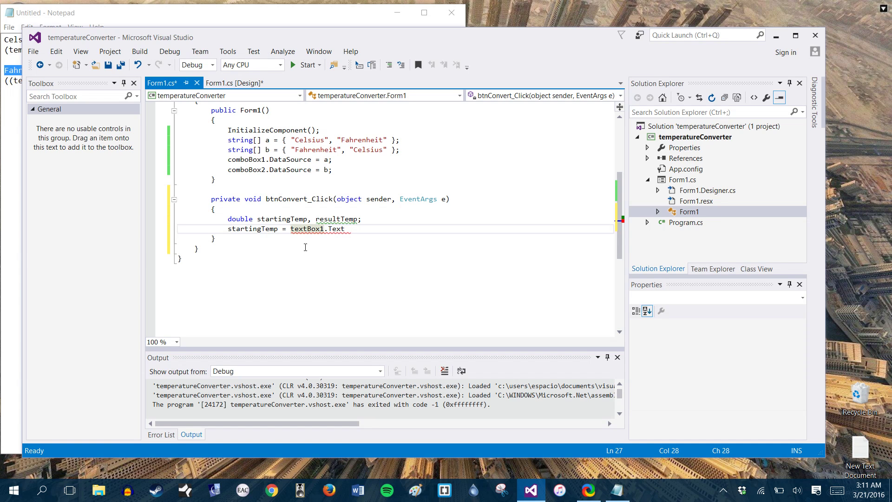
text(double.Parse()
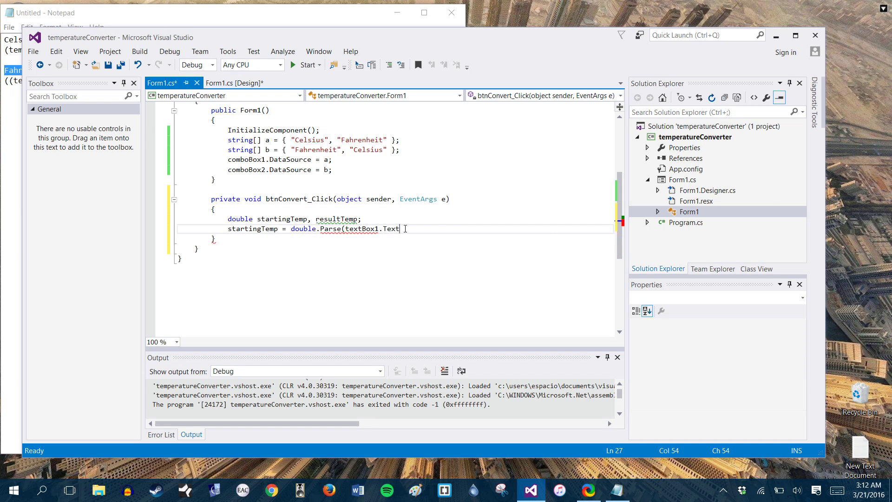
text();)
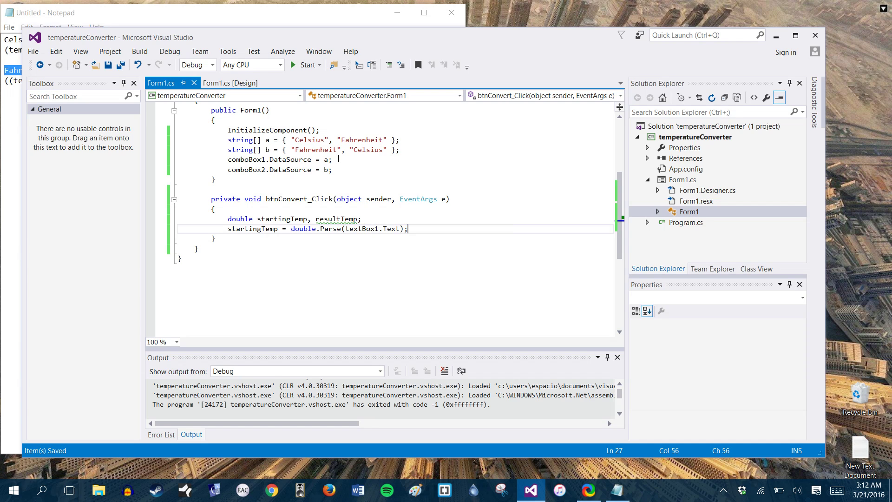
mouse_move(447, 235)
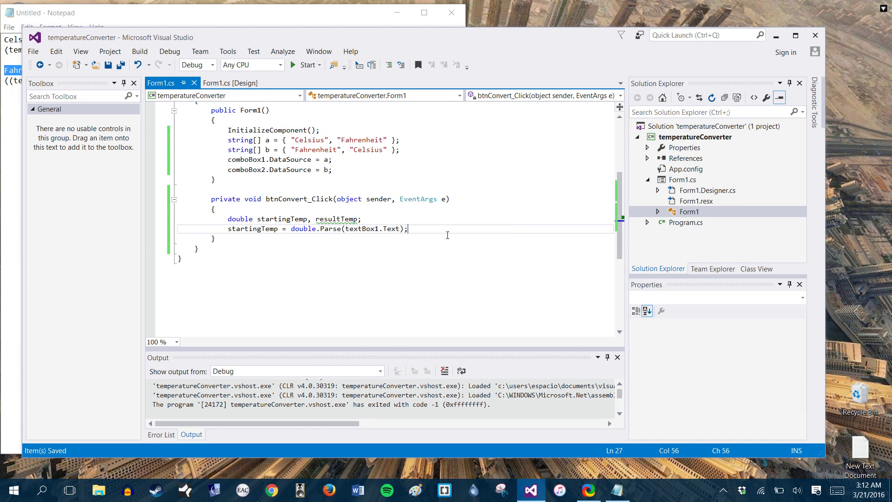
- Write the condition if (comboBox1.Text == "Celsius" && comboBox2.Text == "Fahrenheit")
key(Return)
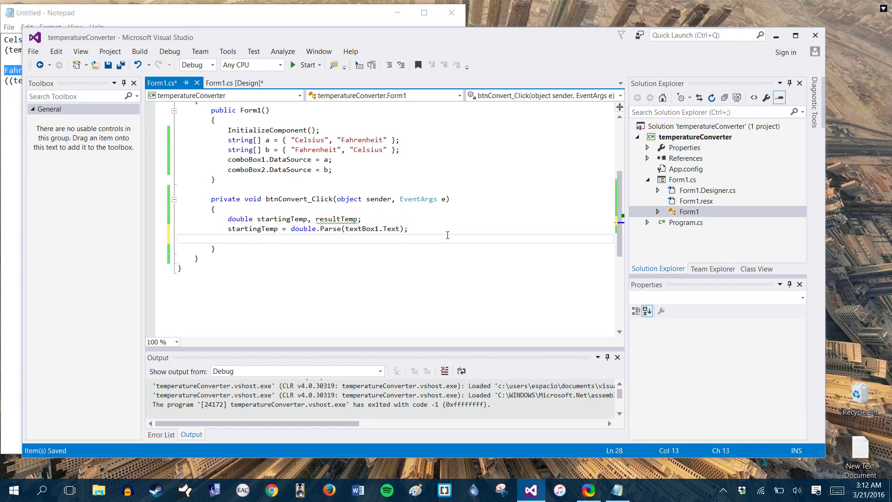
text(if (comboBox1)
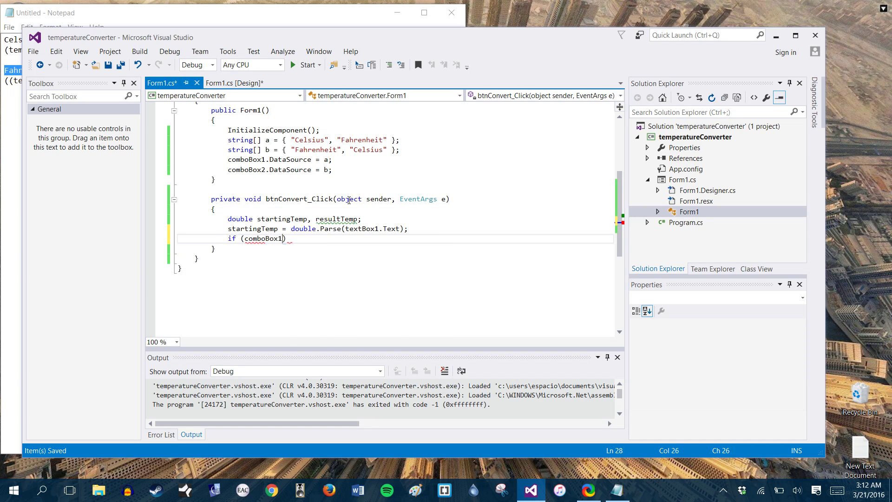
text(.Text ==)
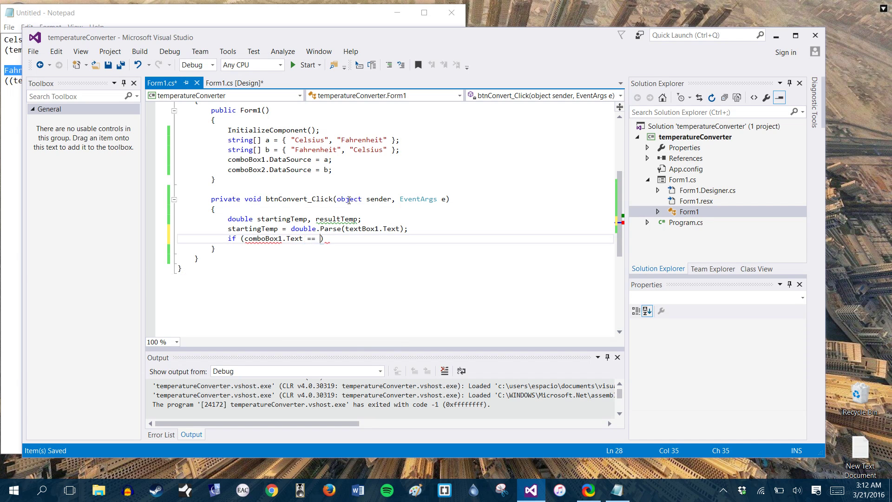
text("")
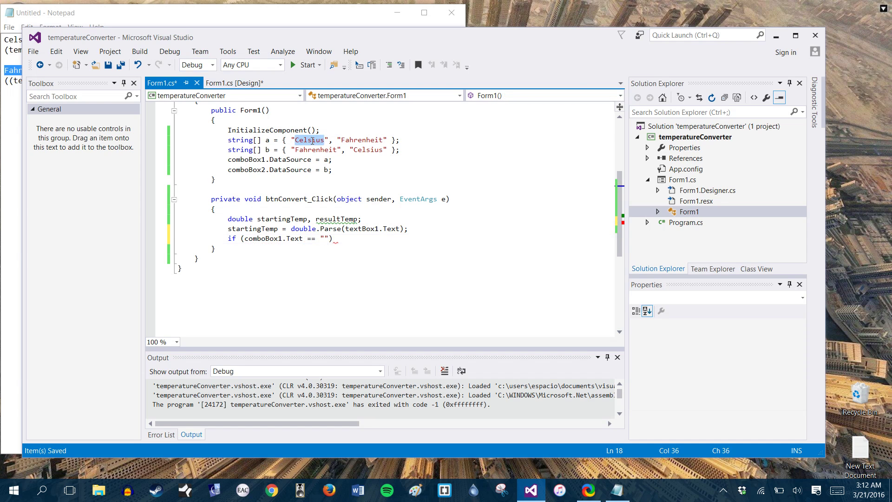
text(Celsius)
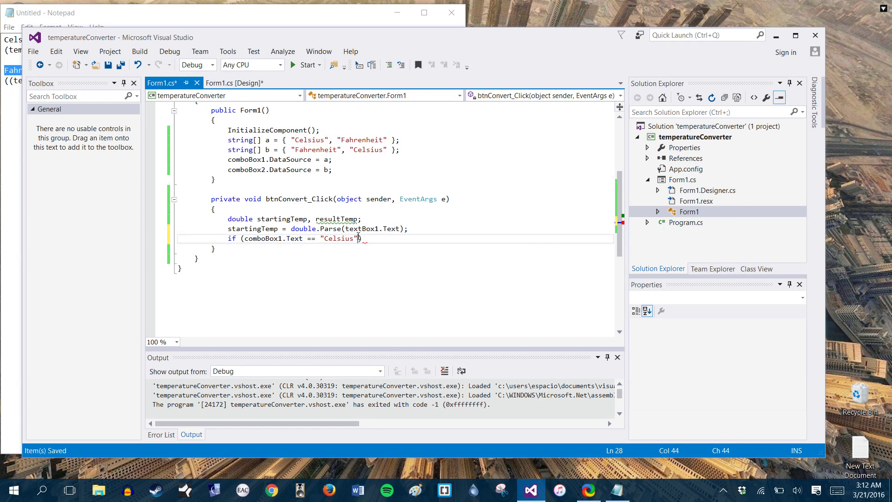
text(&& comboBox2.Text ==)
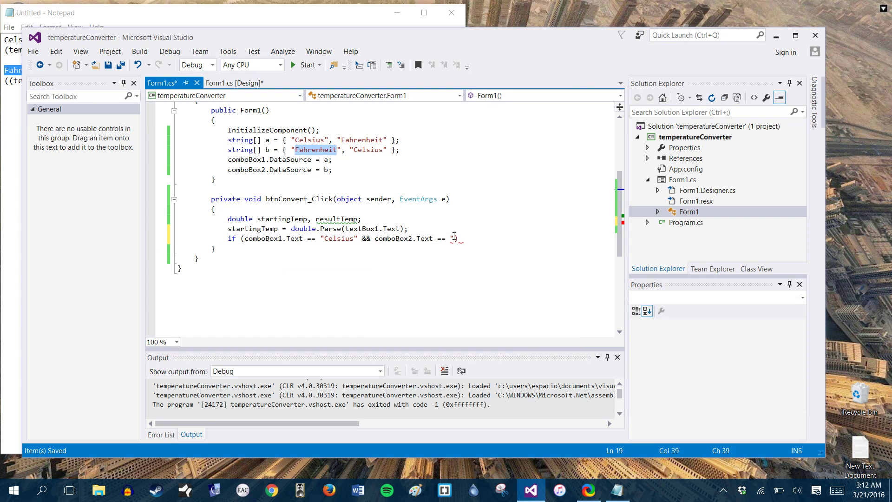
text("Fahrenheit")
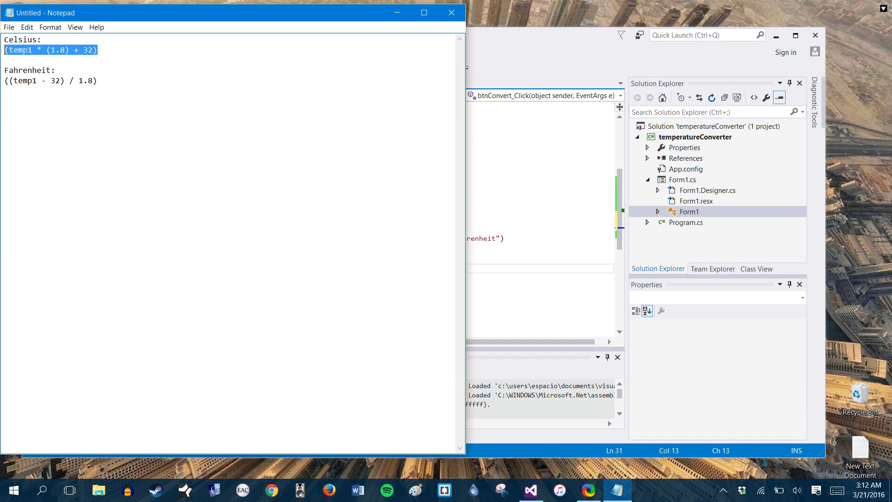
- Set resultTemp = (startingTemp * 1.8) + 32 in the Celsius branch and save
click(530, 490)
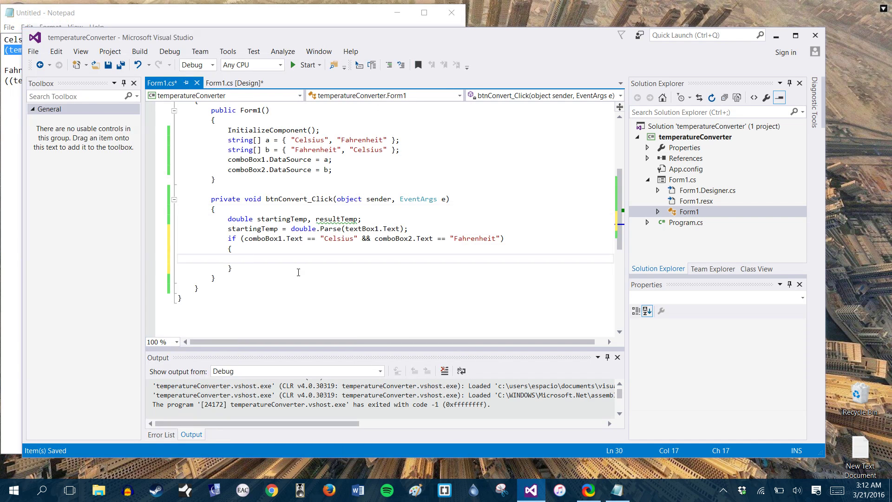
text(resultTemp = (temp1 * (1.8) + 32)
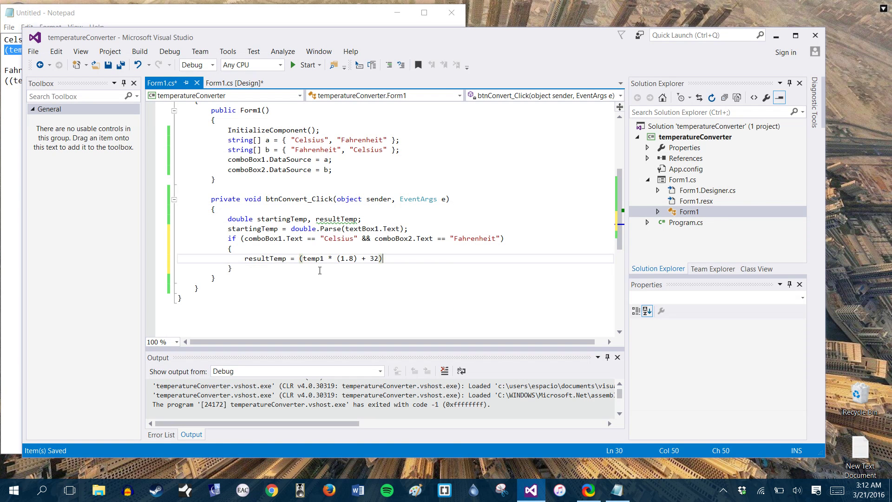
double_click(253, 228)
text(startingT)
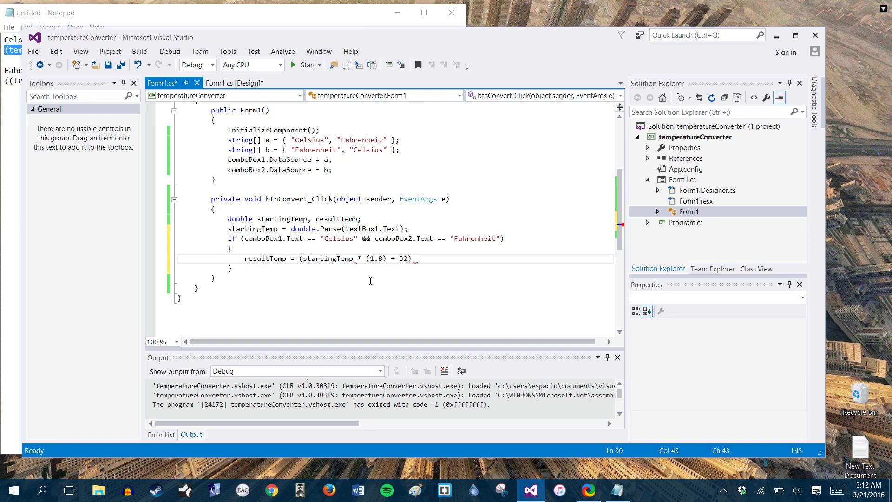
text(;)
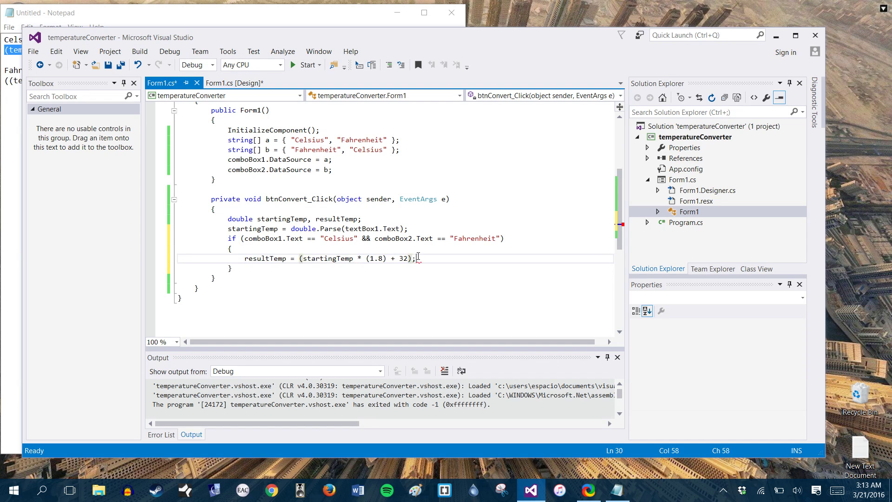
key(ctrl+s)
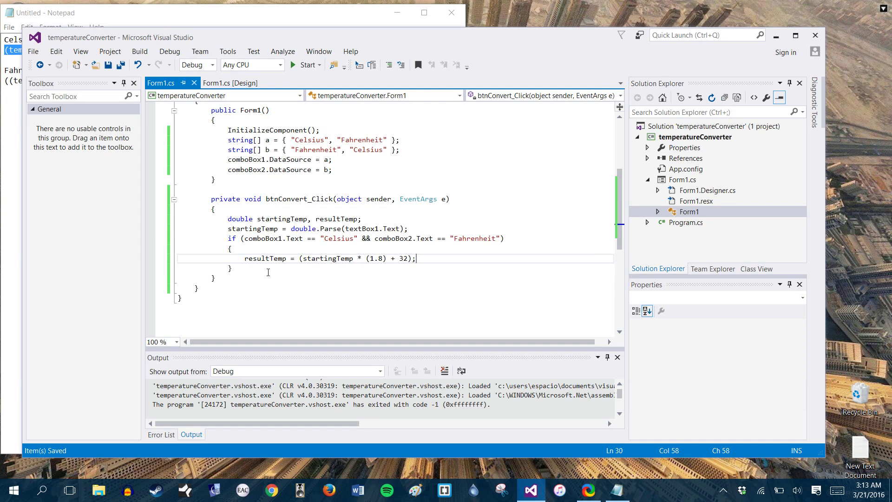
- Write the condition if (comboBox1.Text == "Fahrenheit" && comboBox2.Text == "Celsius")
text(if)
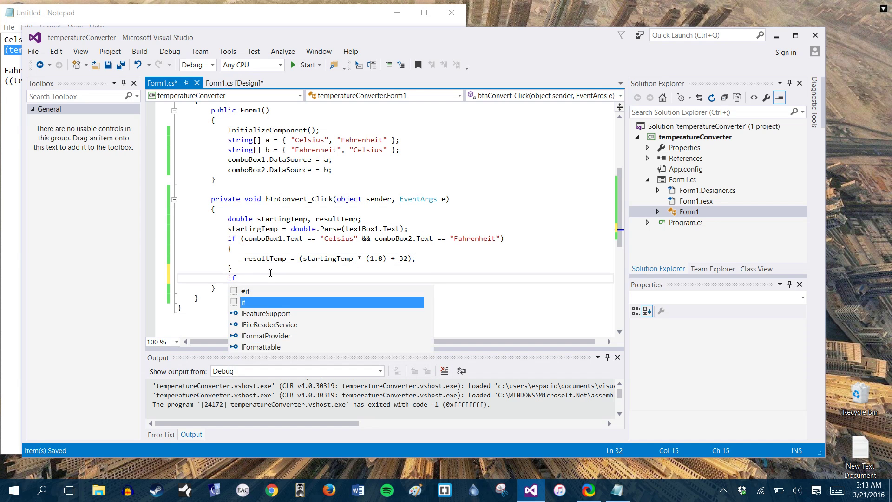
text(()
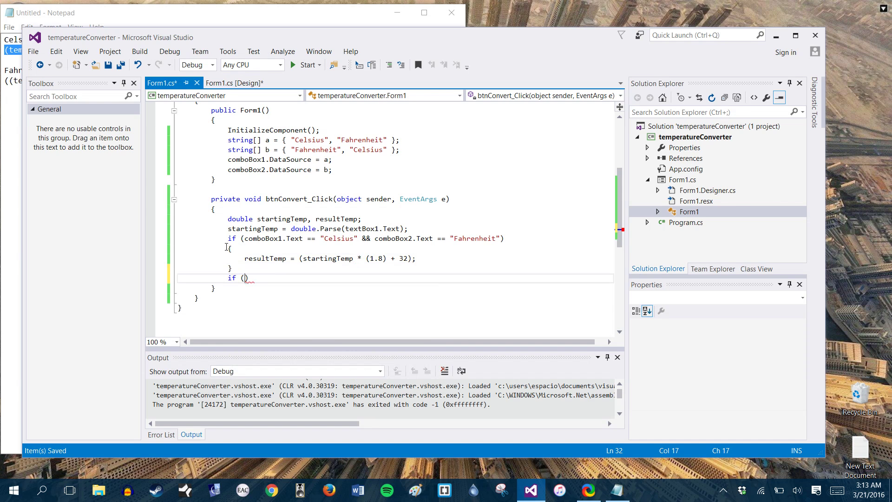
text(combox)
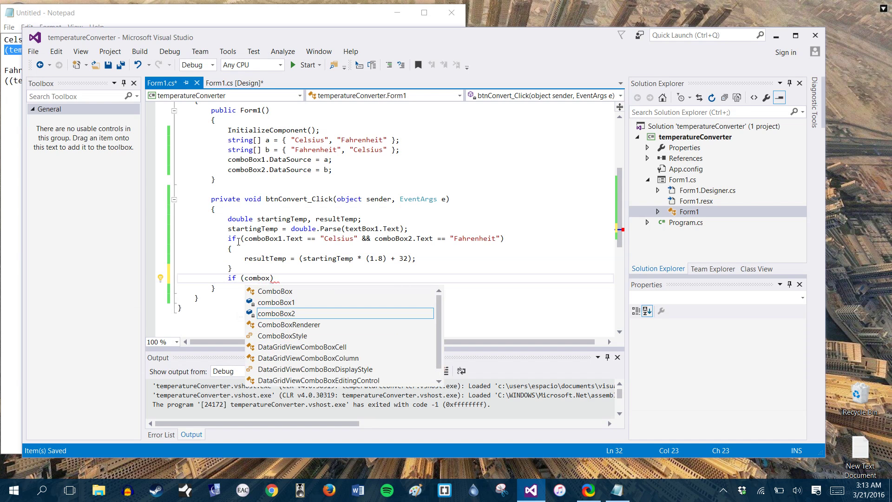
mouse_move(300, 291)
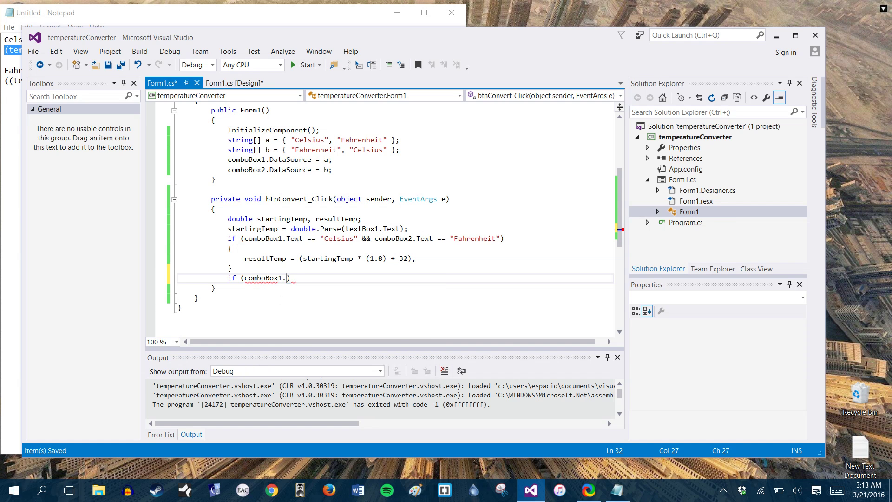
text(Text == "")
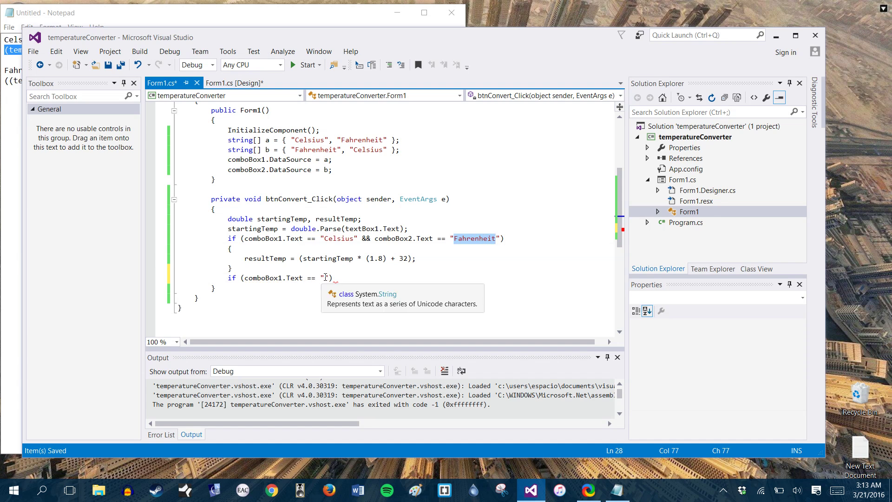
text(Fahrenheit")
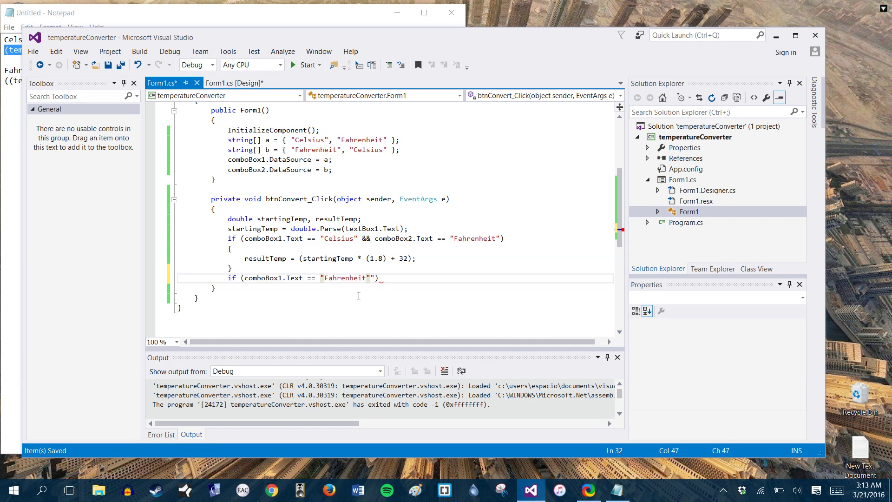
text(&&)
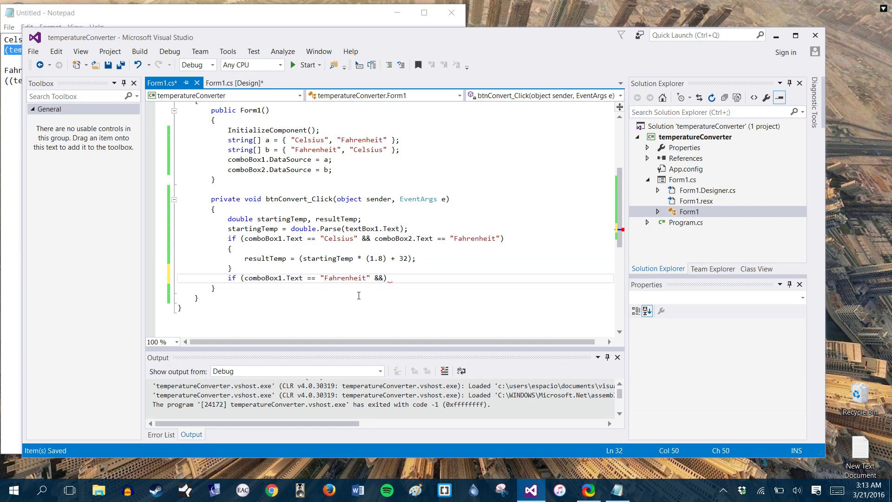
text(combo)
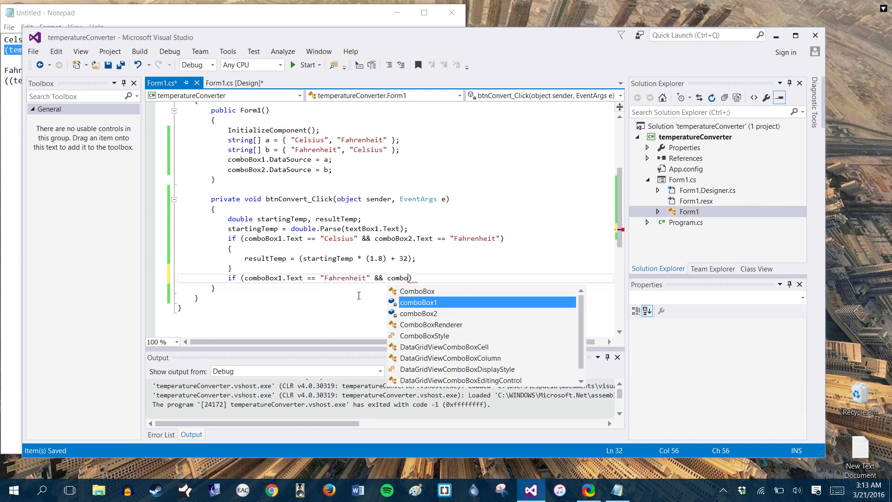
text(ox2.Text)
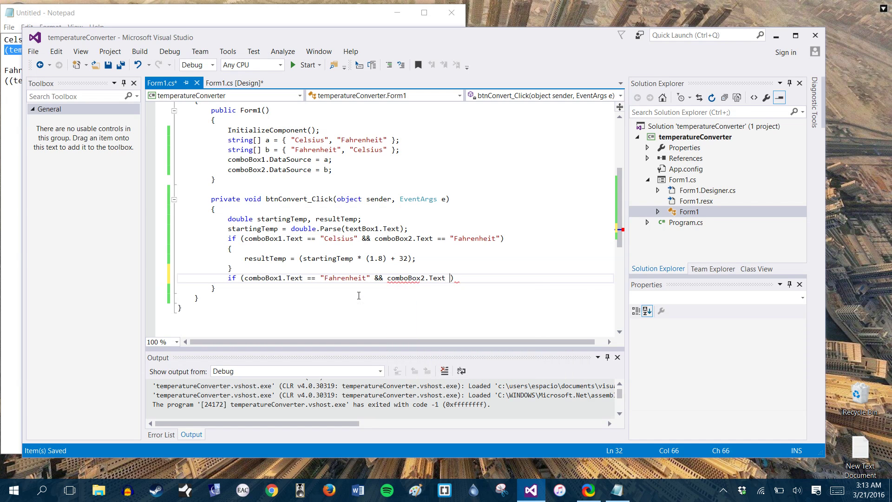
text(==)
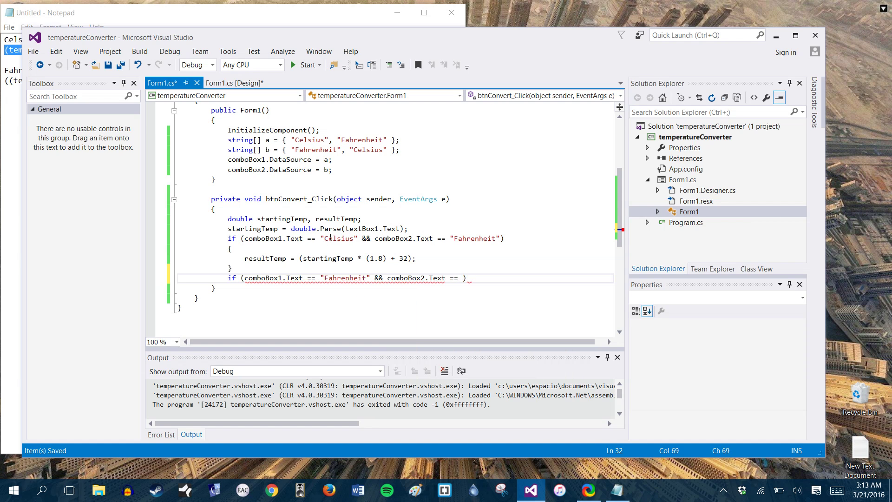
text(Celsius")
text({ })
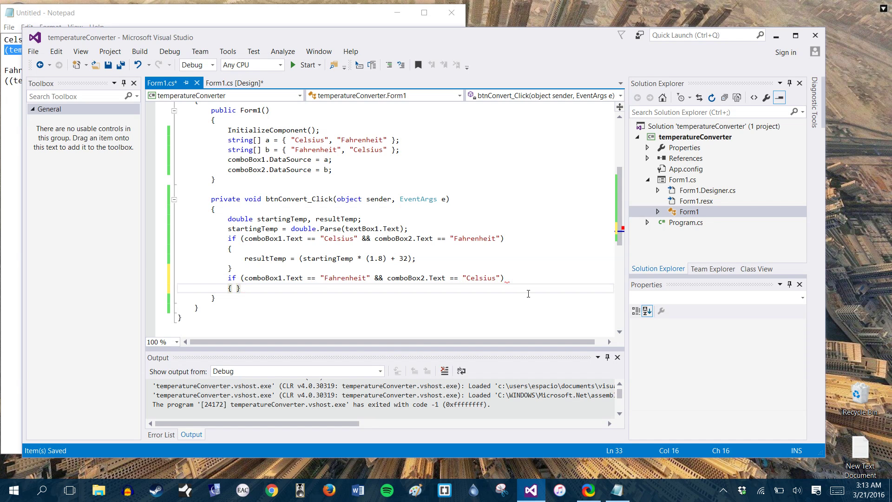
- Open the Fahrenheit branch block and begin its resultTemp assignment
key(Enter)
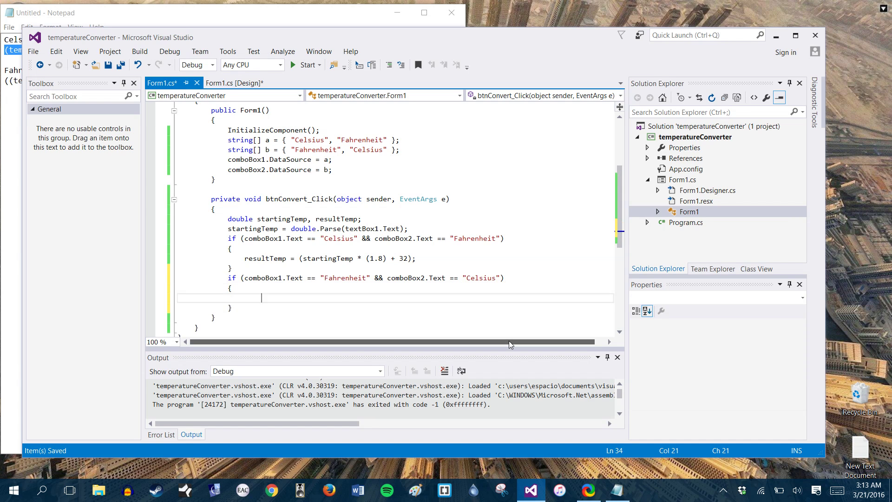
text(result)
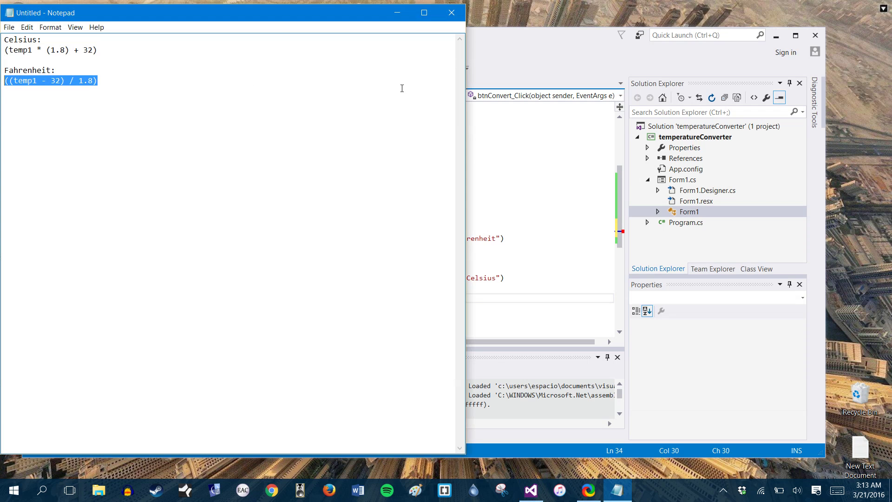
- Set resultTemp = ((startingTemp - 32) / 1.8) in the Fahrenheit branch and save
click(529, 490)
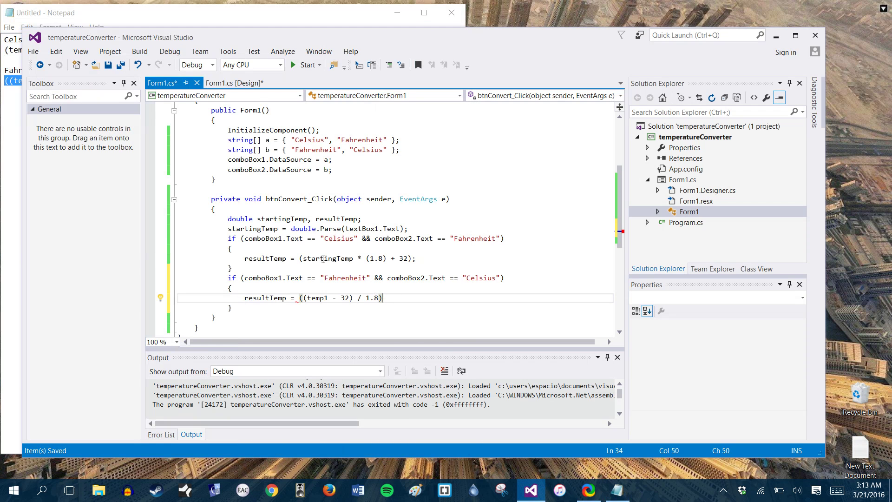
text(startingTemp)
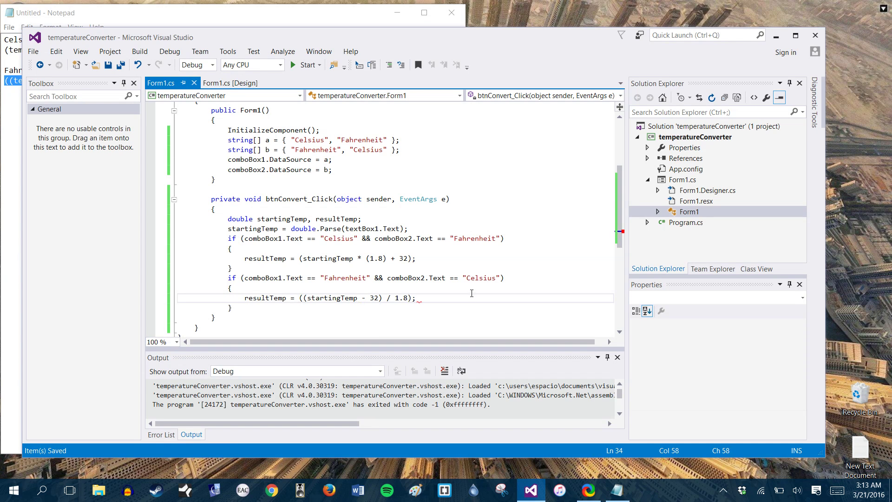
mouse_move(337, 297)
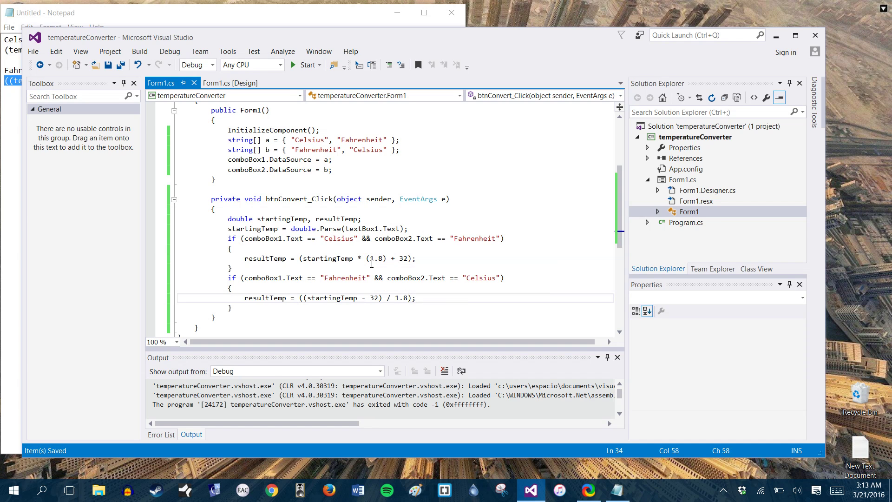
mouse_move(423, 291)
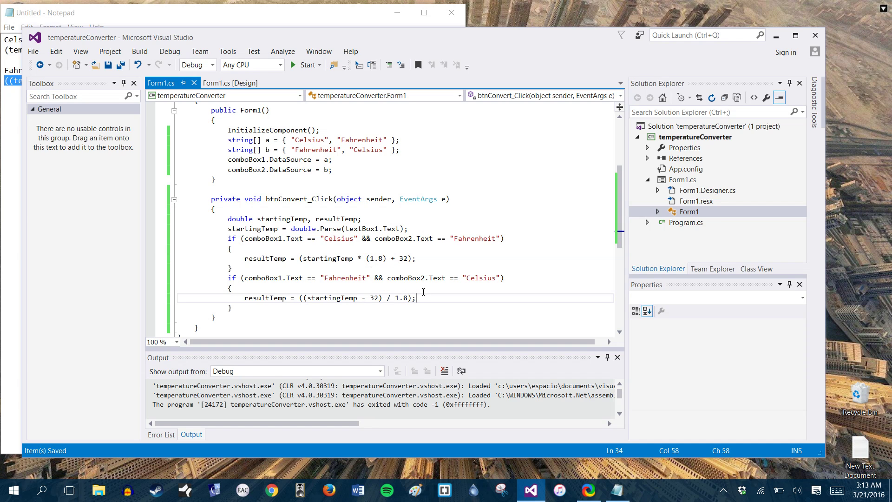
mouse_move(403, 237)
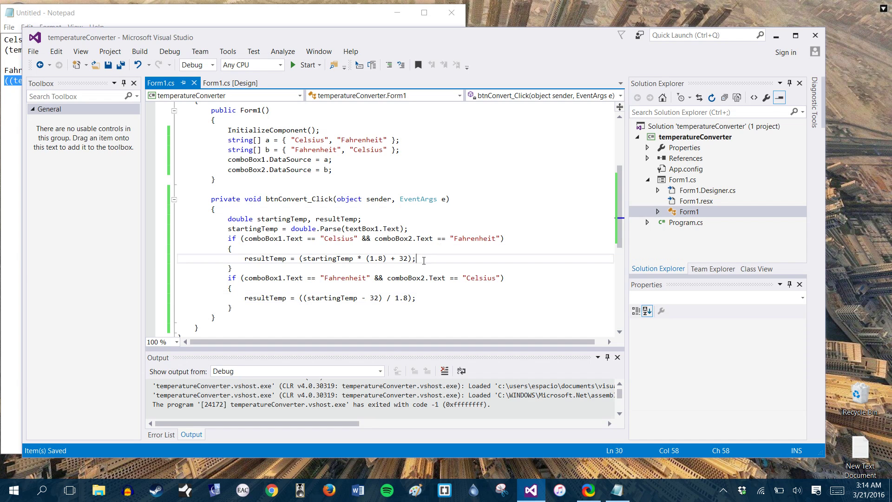
- Add label3.Text = resultTemp.ToString(); under the resultTemp assignments
key(enter)
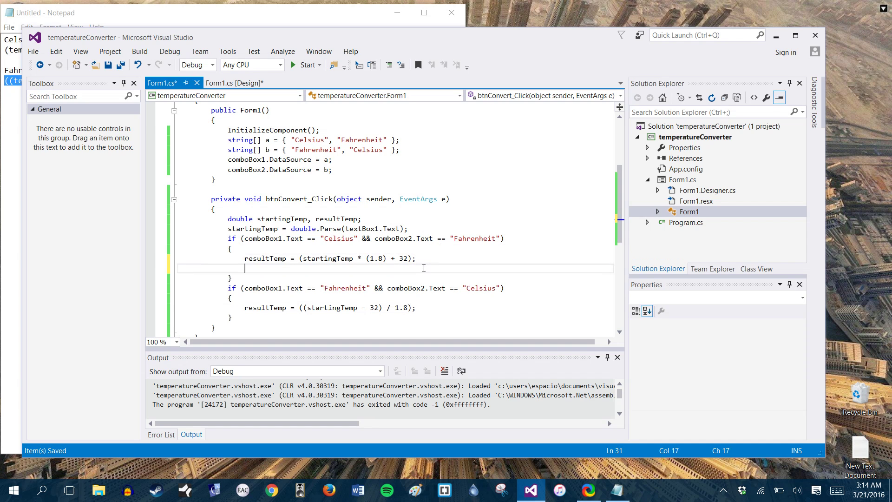
text(lab)
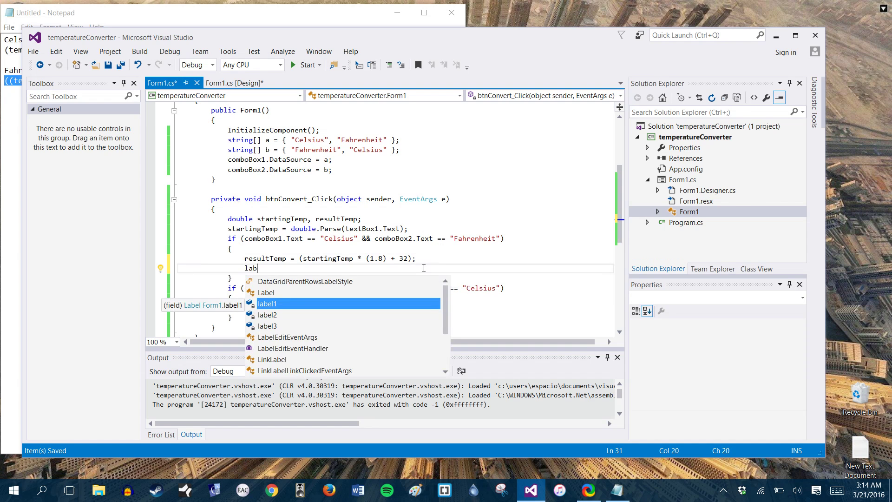
text(el3.Text)
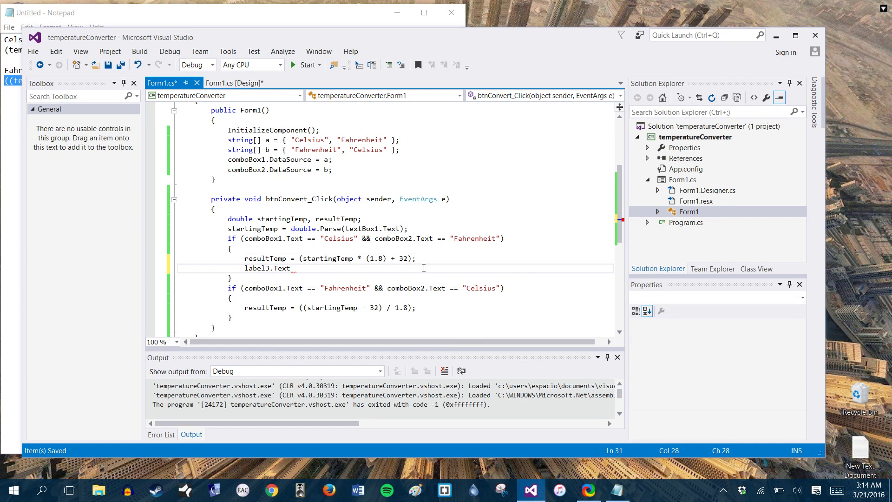
text(= r)
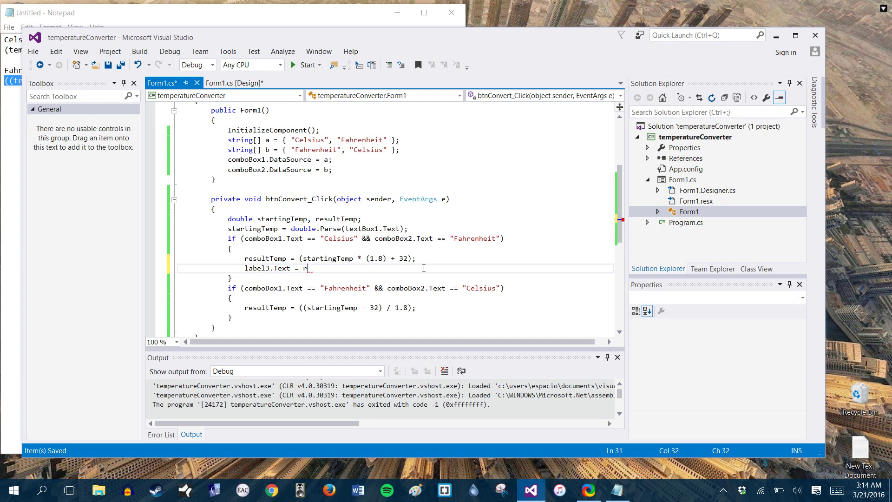
text(esultTemp.)
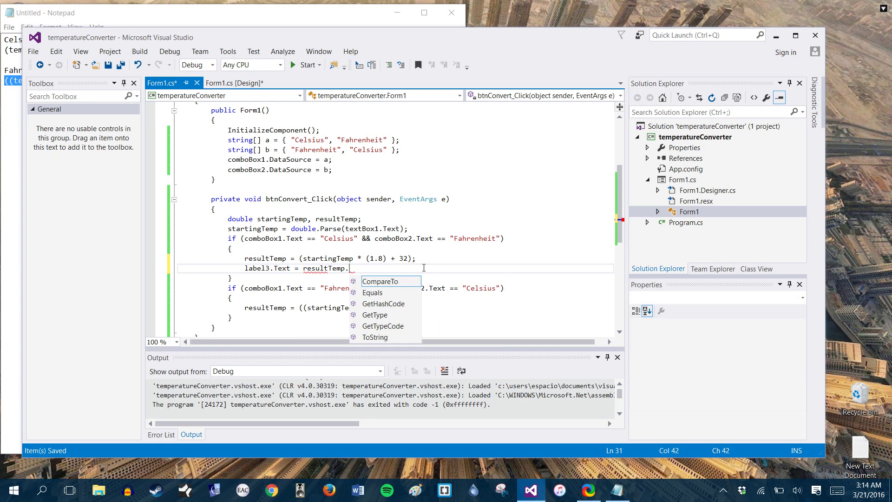
text(tostring)
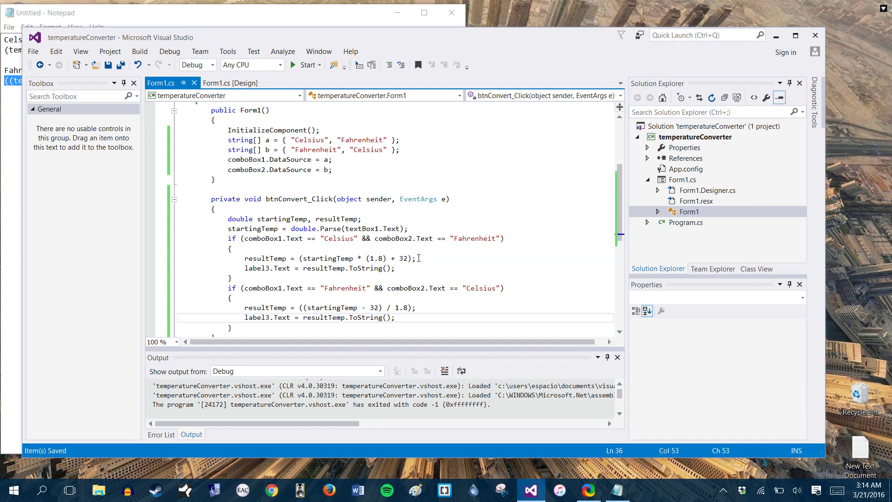
scroll(down, 3)
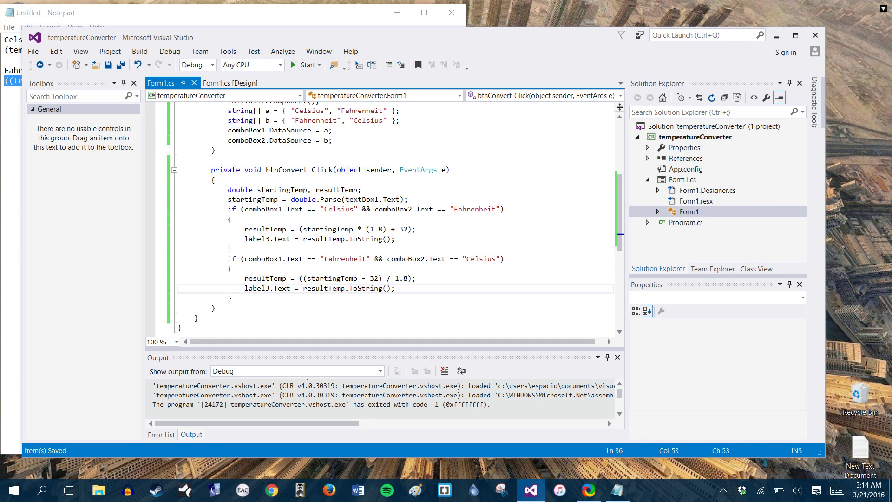
click(305, 64)
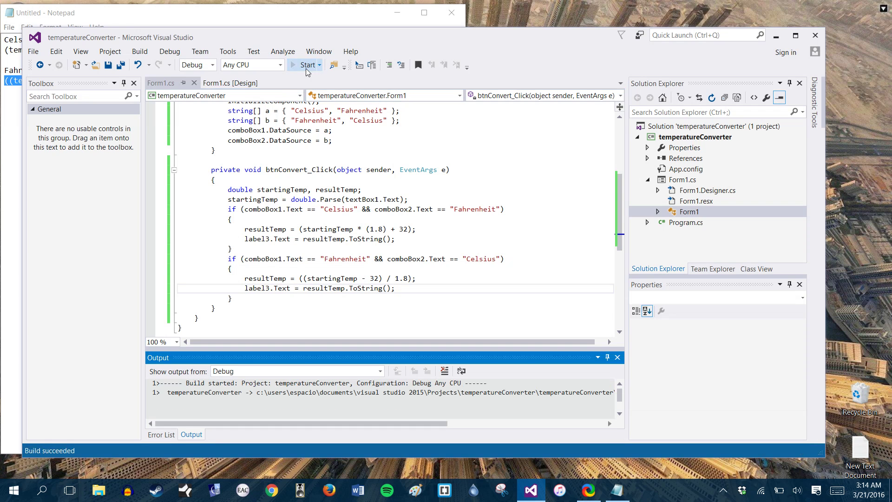
click(306, 64)
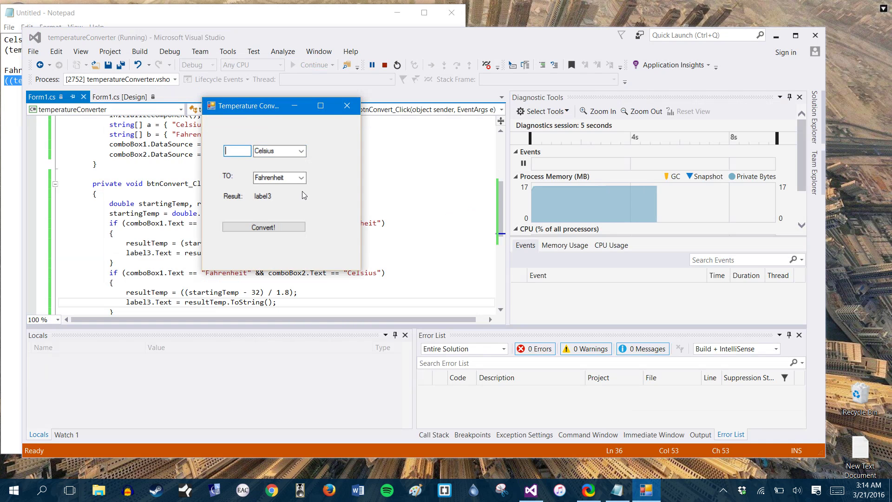
text(0)
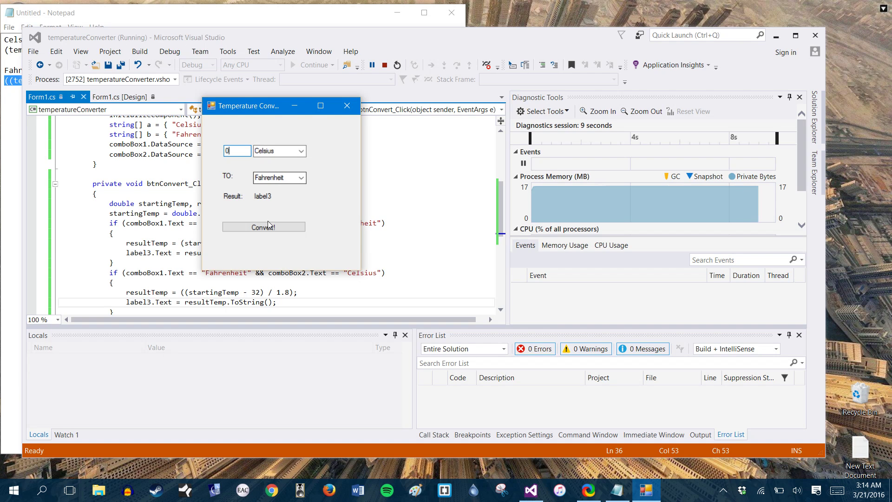
click(263, 226)
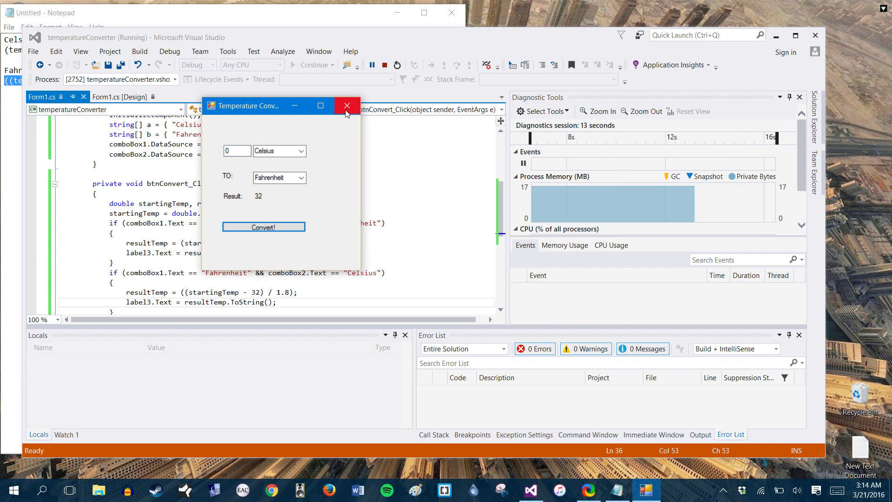
mouse_move(346, 105)
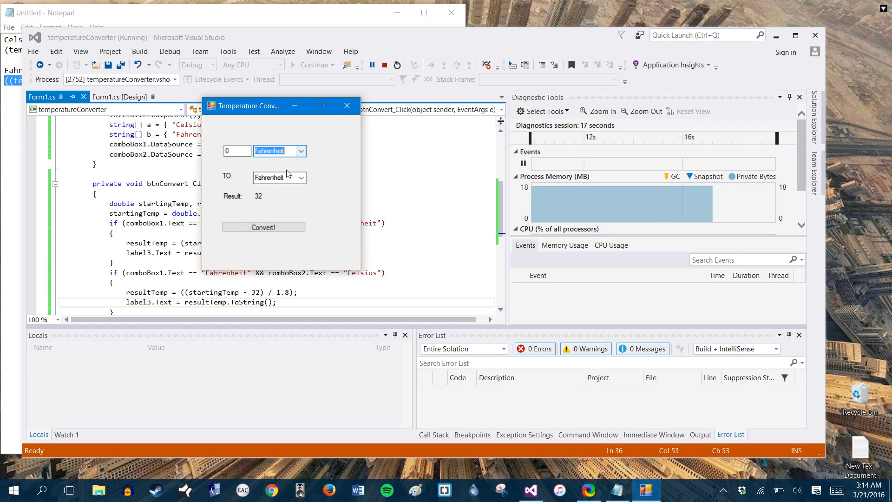
click(300, 177)
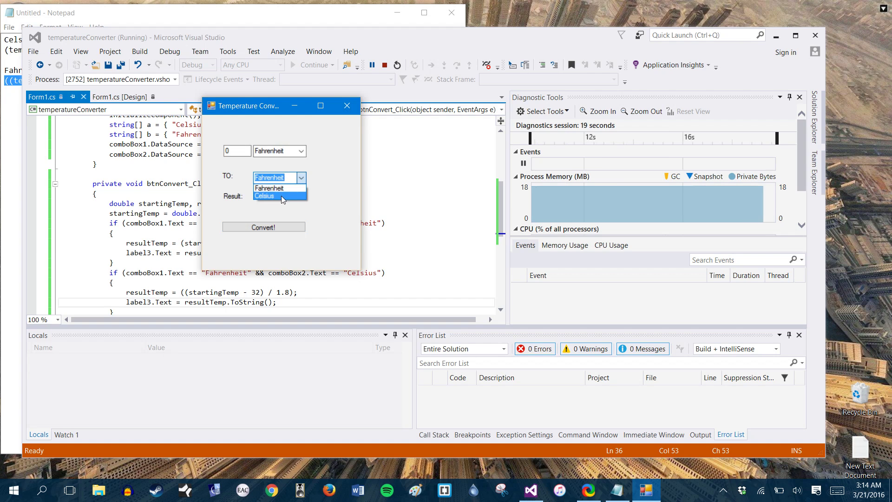
click(263, 197)
text(32)
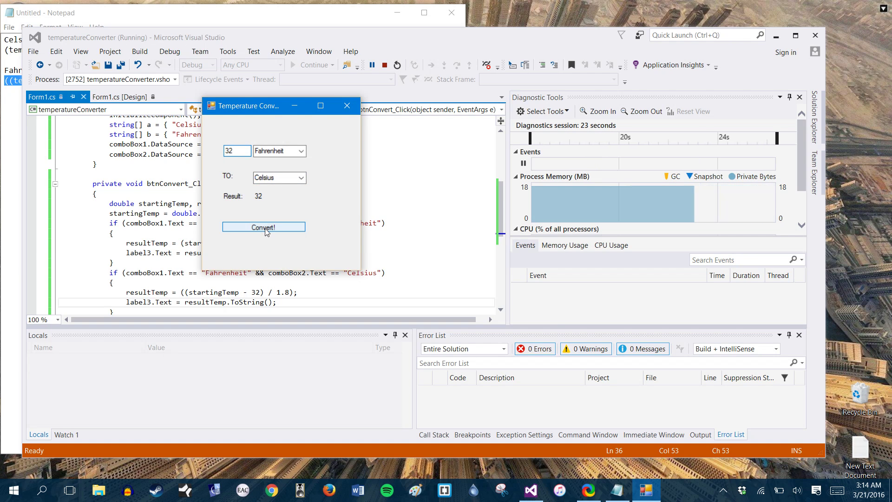
click(263, 227)
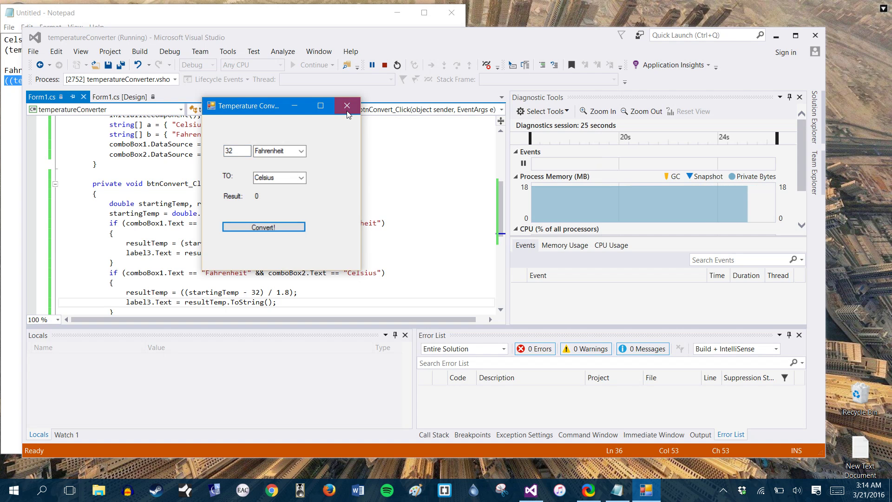
click(346, 105)
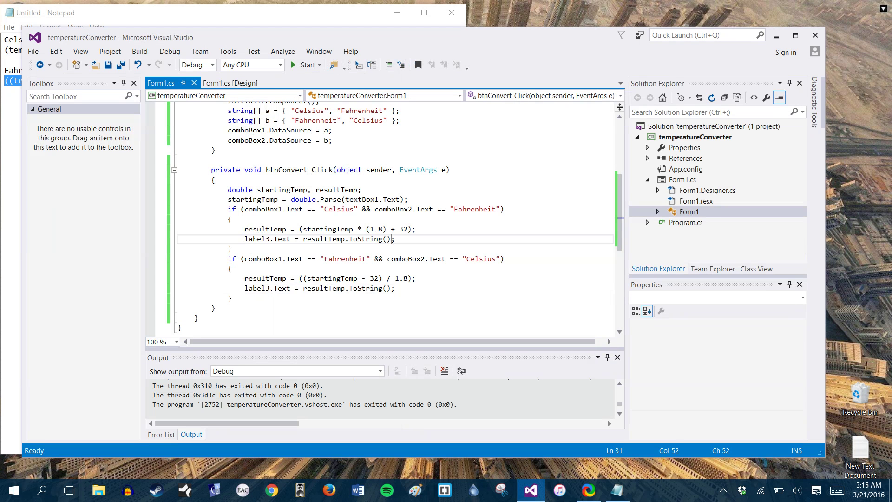
- Append " degrees in Celsius" and " degrees in Fahrenheit" to the two label3.Text messages
text(+ ";)
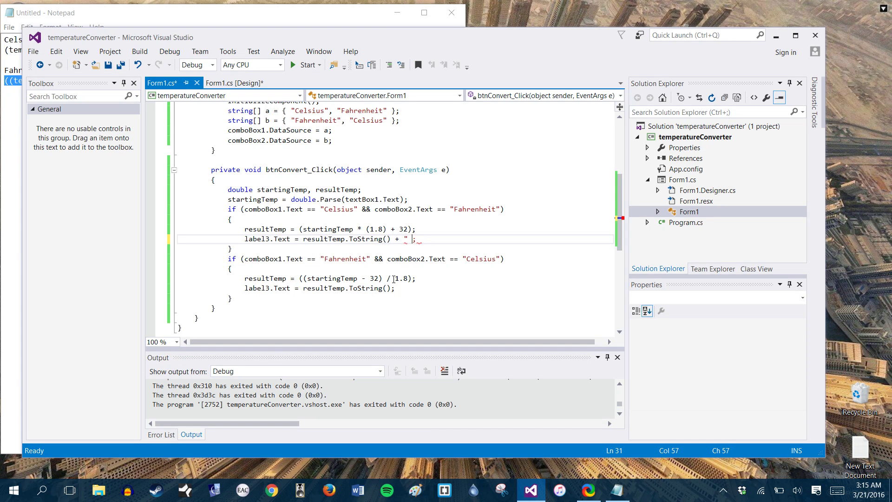
text(degrees in Celsius)
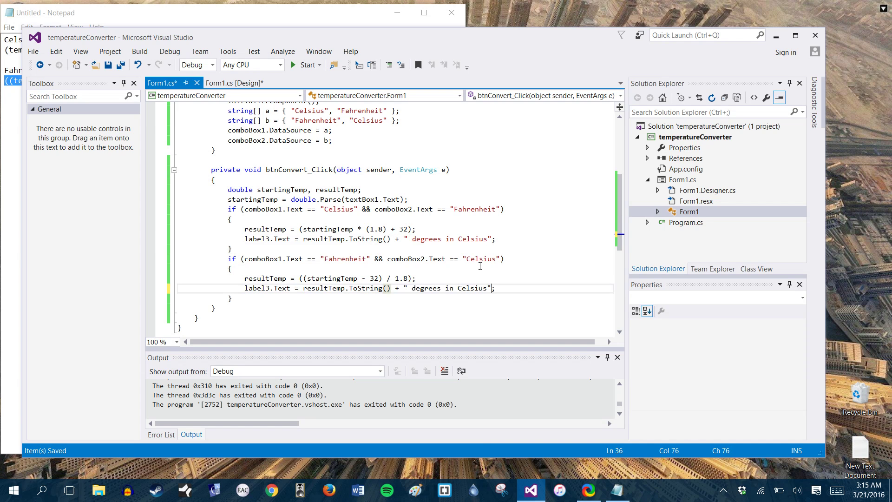
double_click(474, 288)
text(Fahrenheit)
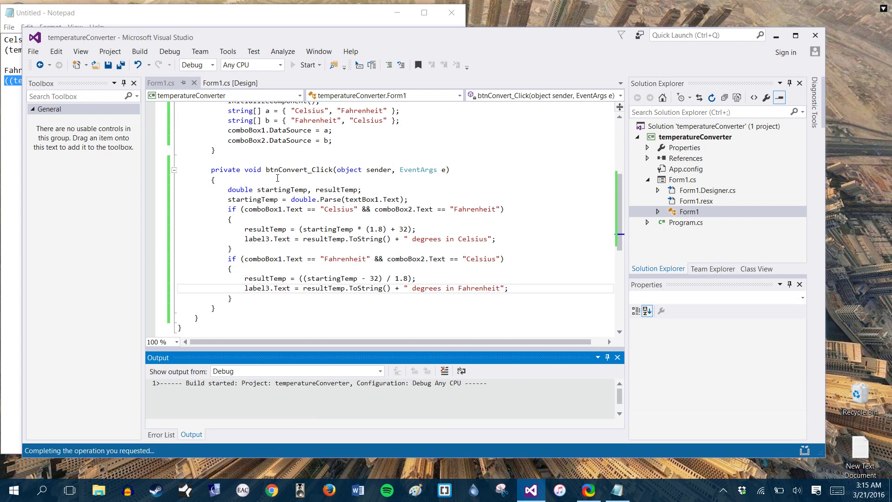
- Run the converter and convert 0 Celsius, showing '32 degrees in Celsius'
click(308, 64)
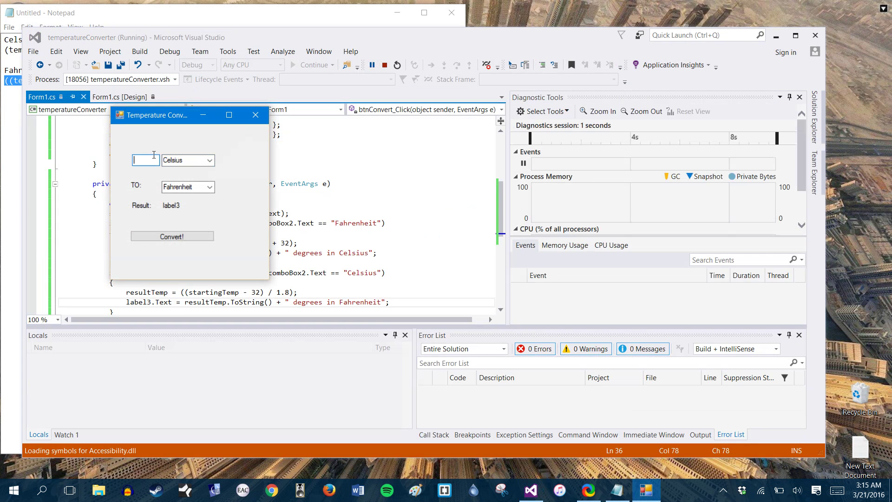
click(172, 235)
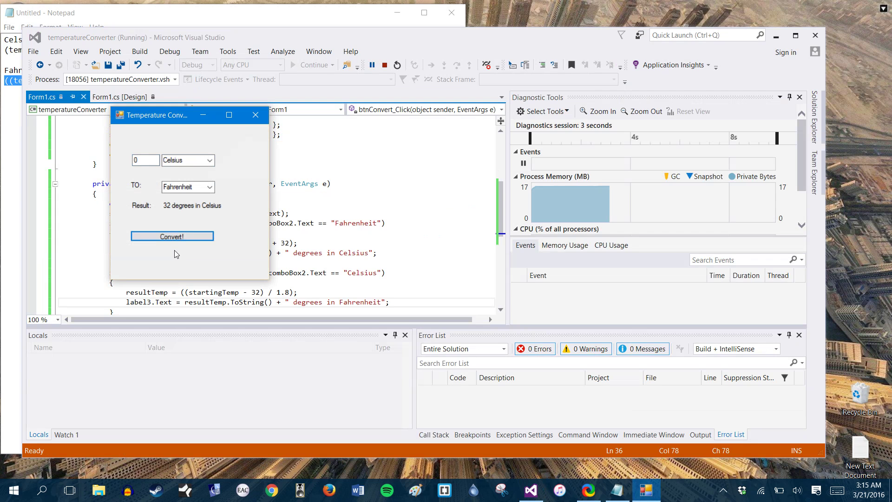
mouse_move(255, 115)
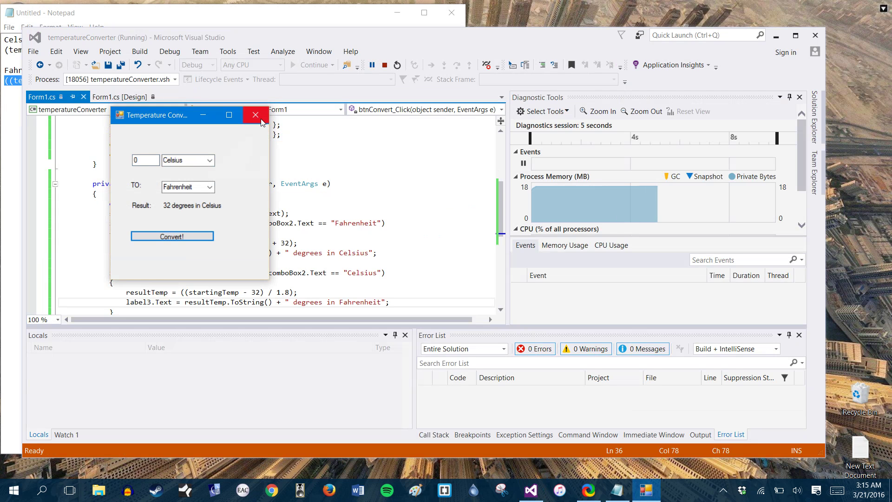
mouse_move(256, 115)
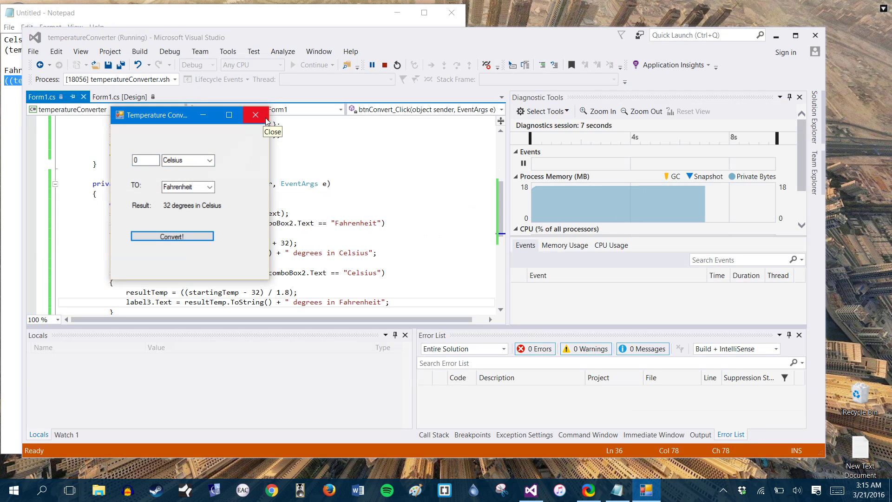
- Close the running converter and blank label3's placeholder text in the designer
click(255, 115)
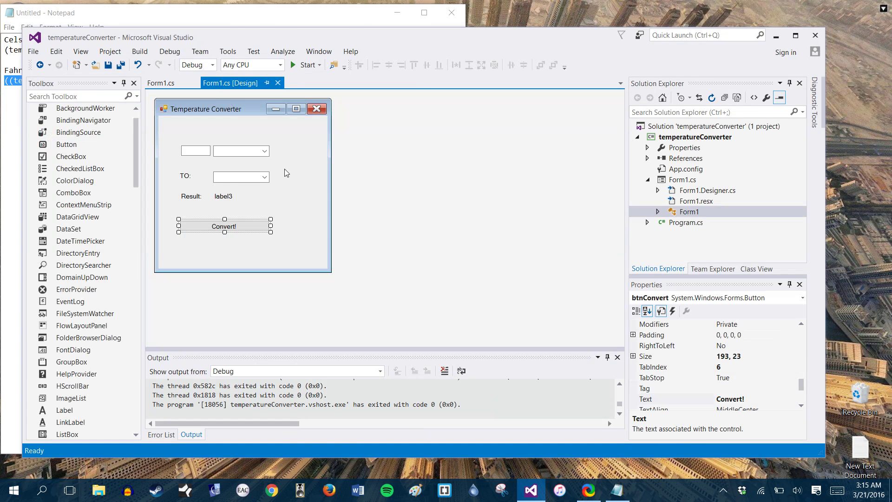
click(223, 196)
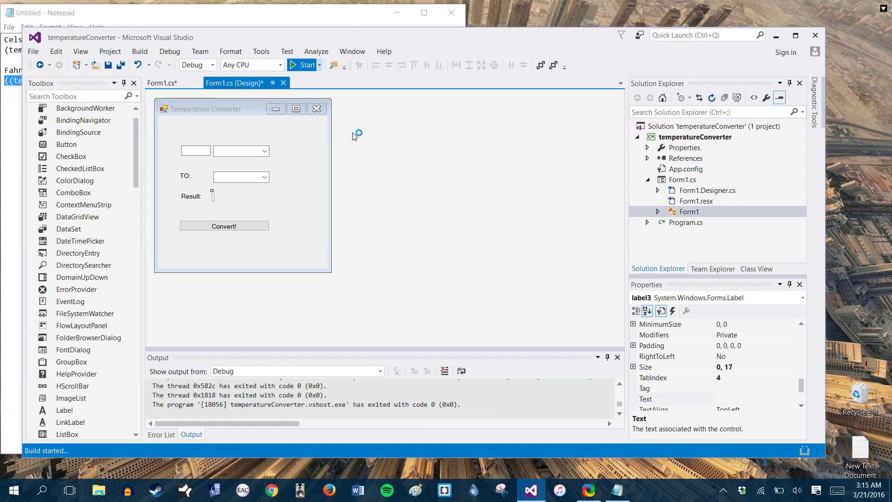
- Run the converter and convert 45 Celsius, showing '113 degrees in Celsius'
click(305, 64)
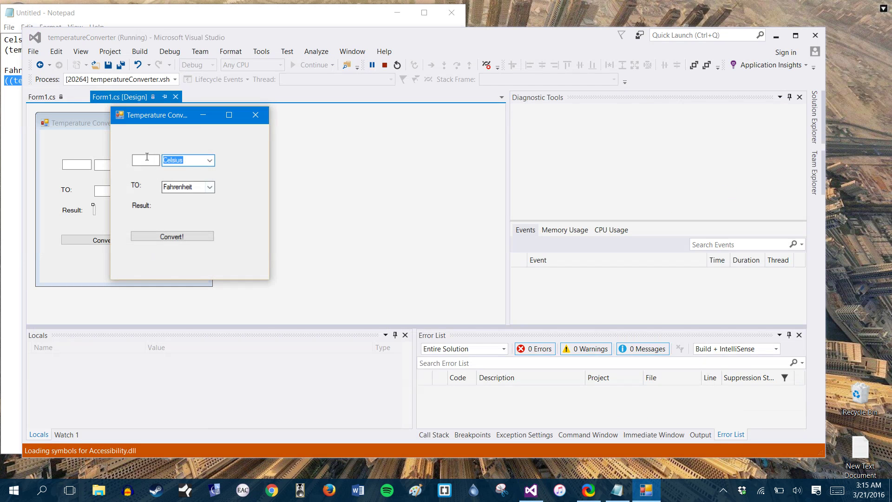
text(45)
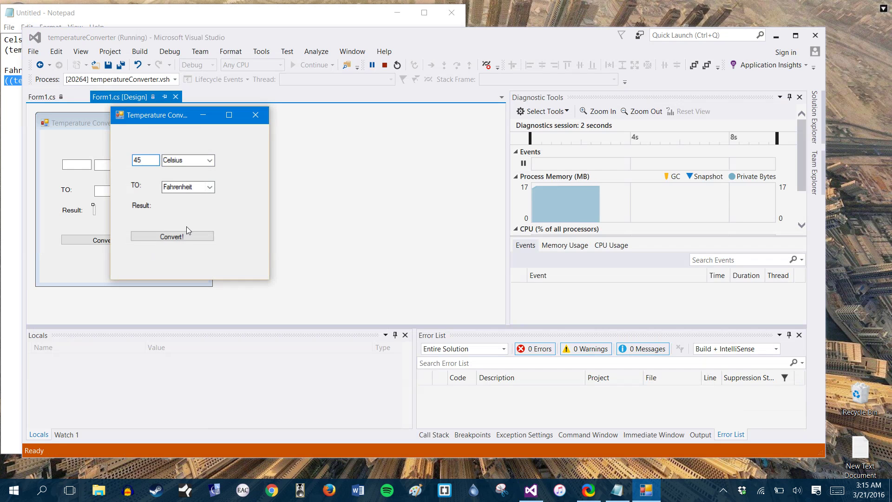
click(172, 235)
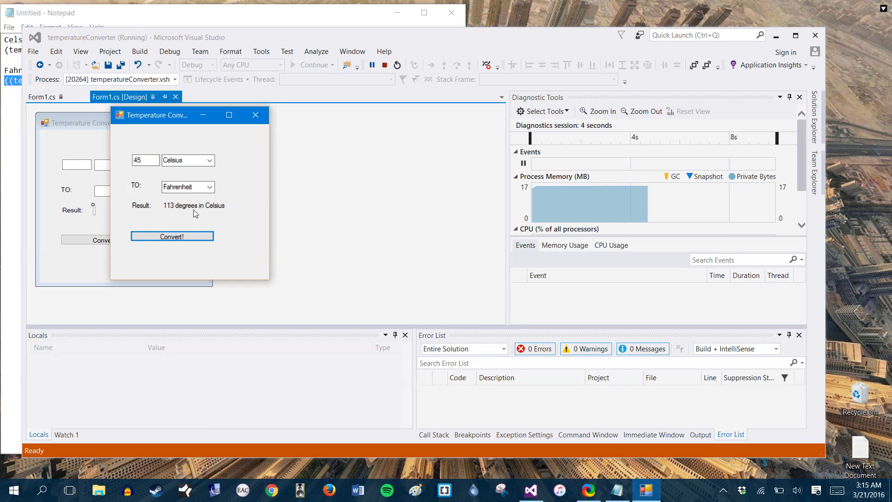
drag(166, 115, 253, 86)
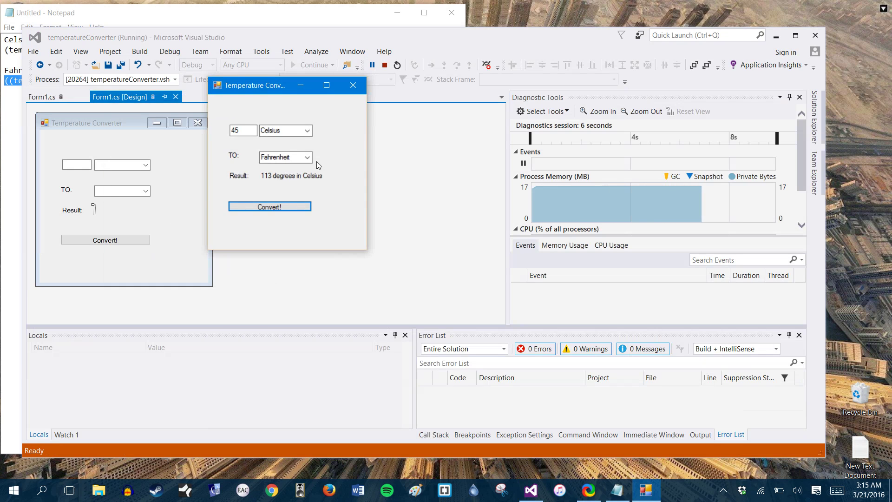